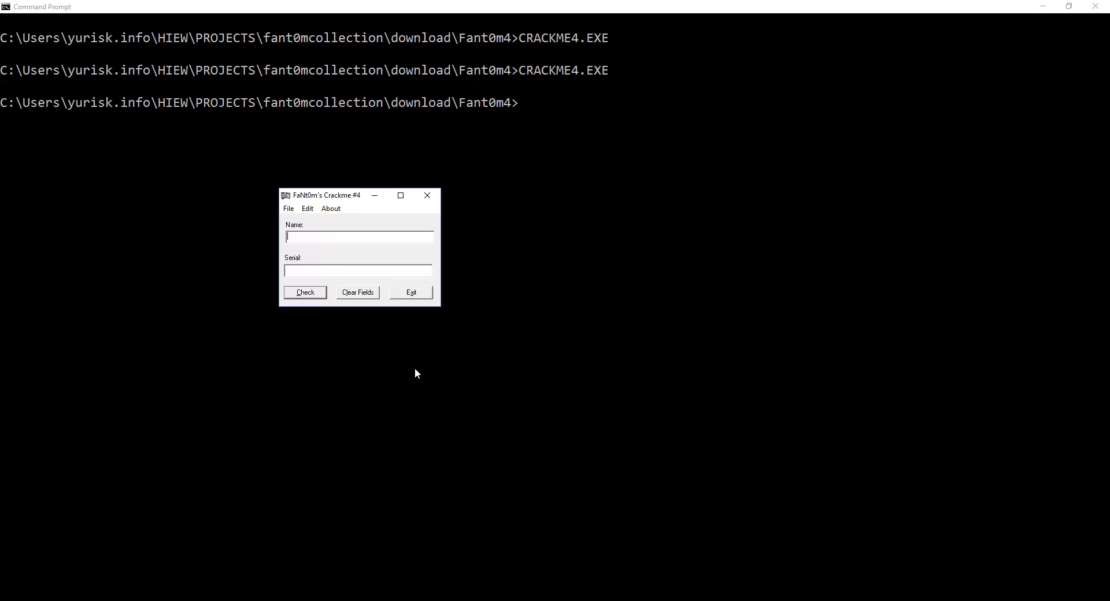
Check name yurisk with serial asasasasas, dismiss the Wrong Serial message, and close the crackme.
type("yurisk")
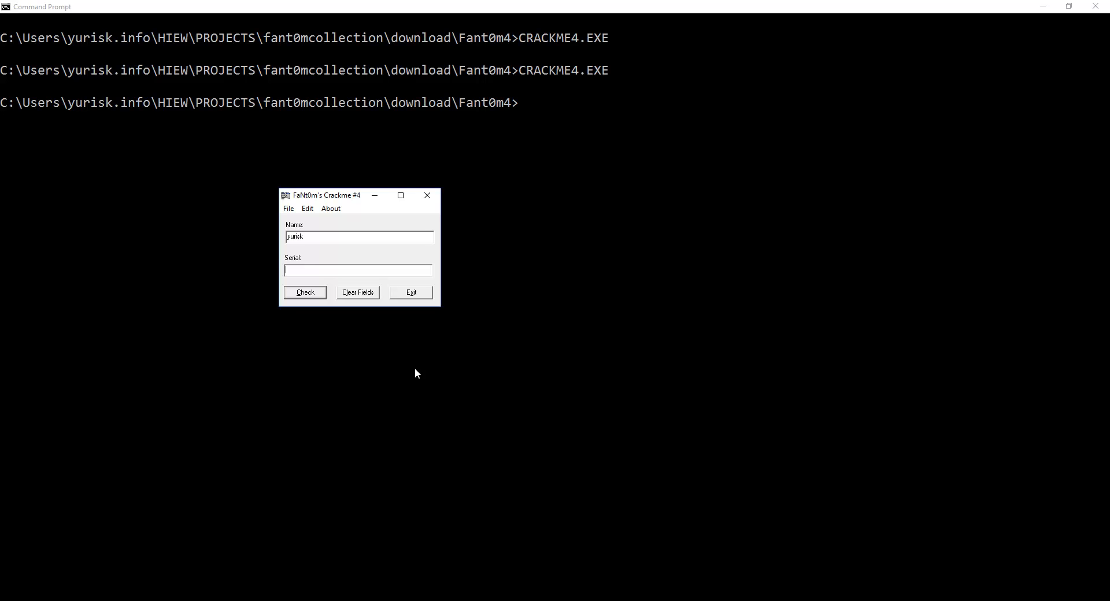
type("asasasasas")
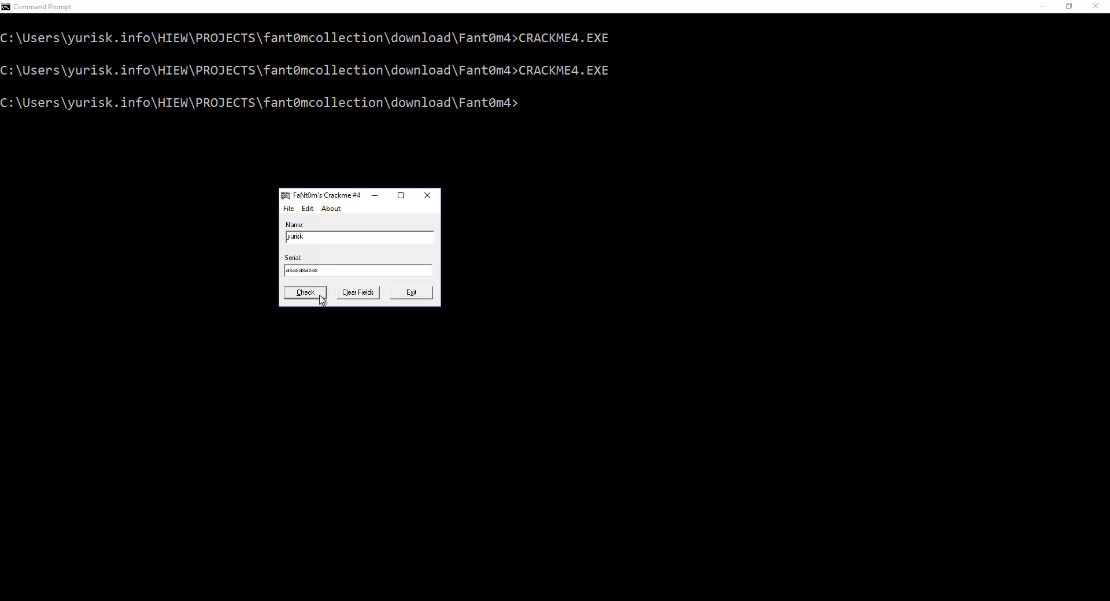
left_click(305, 292)
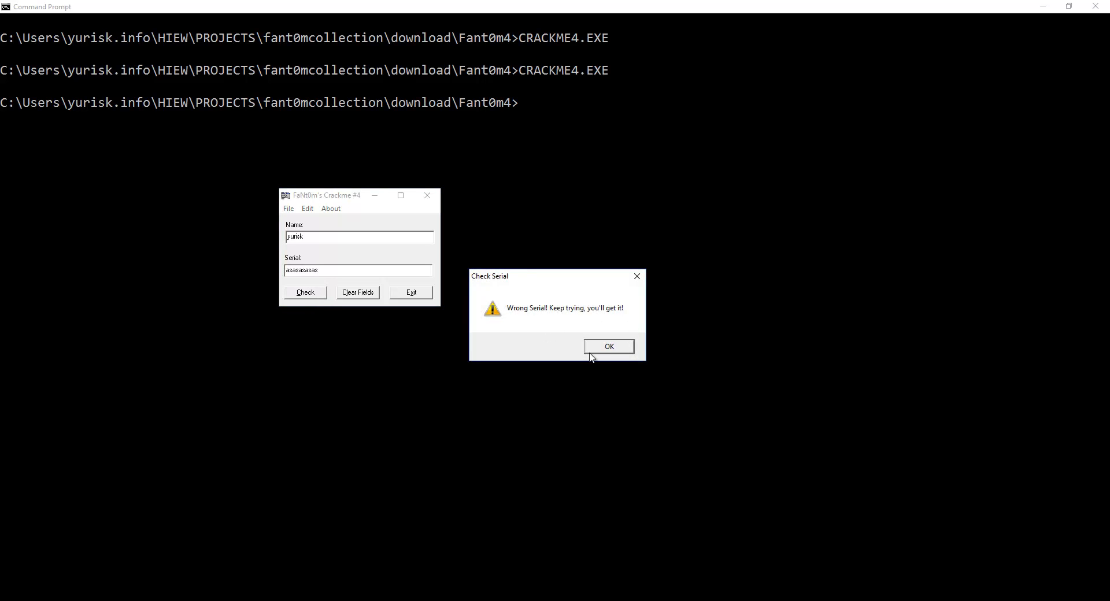
left_click(608, 346)
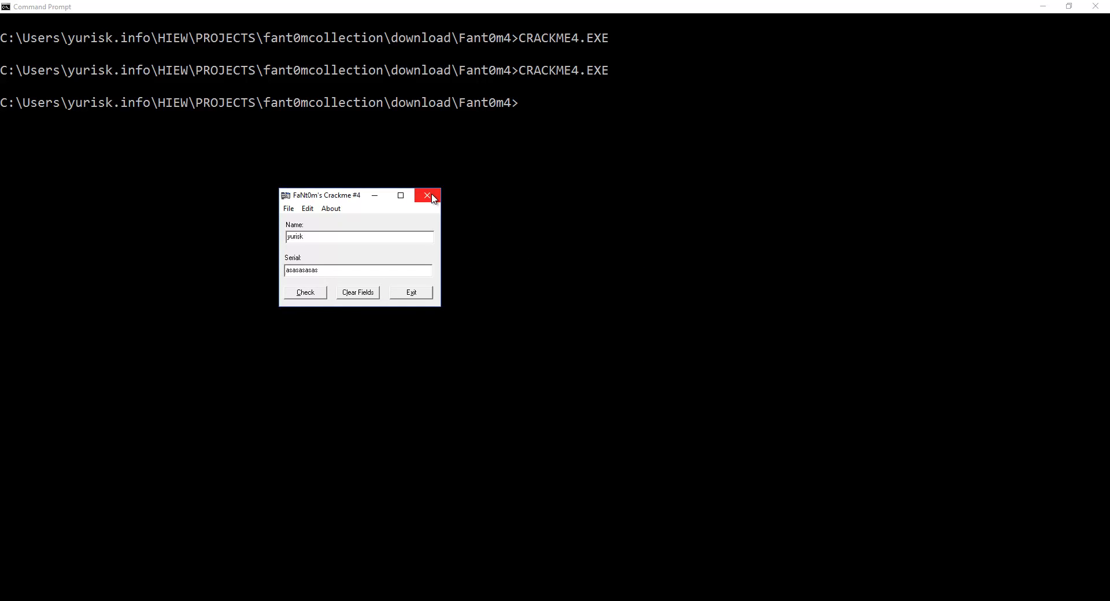
left_click(428, 195)
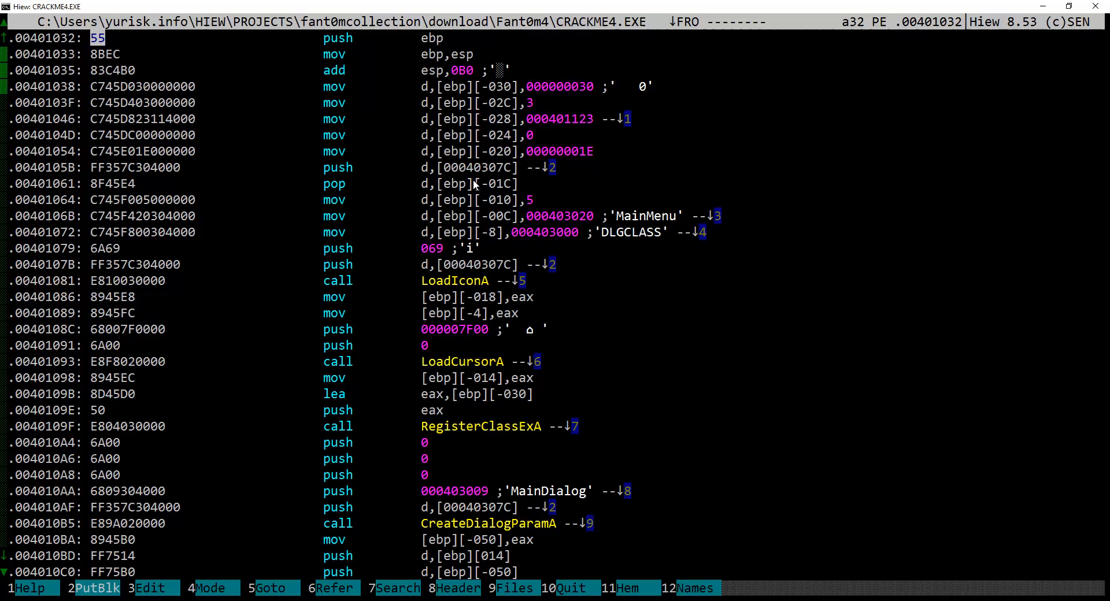
Scroll the CRACKME4.EXE disassembly past CreateDialogParamA down to the GetMessageA message loop.
scroll("down", 3)
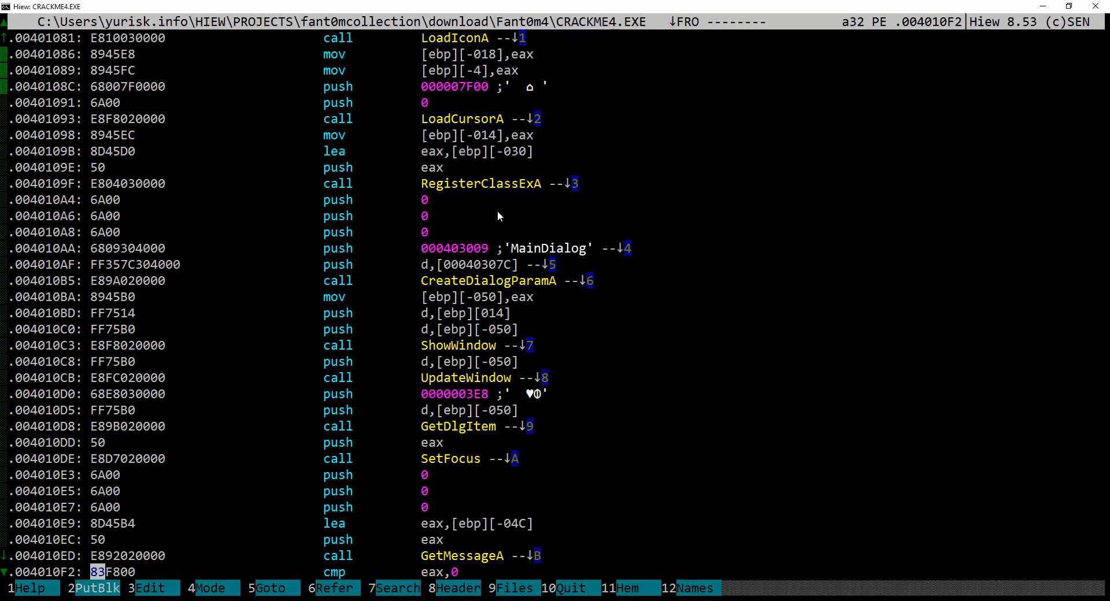
Scroll down to the checking call at 00401236 and the following MessageBoxA calls.
scroll("down", 3)
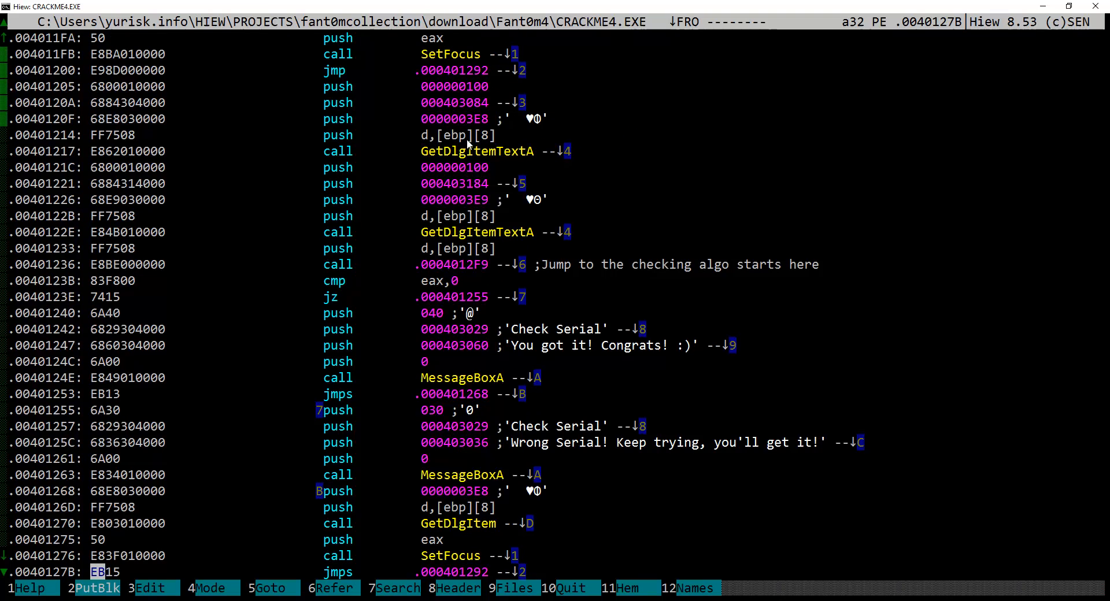
mouse_move(422, 247)
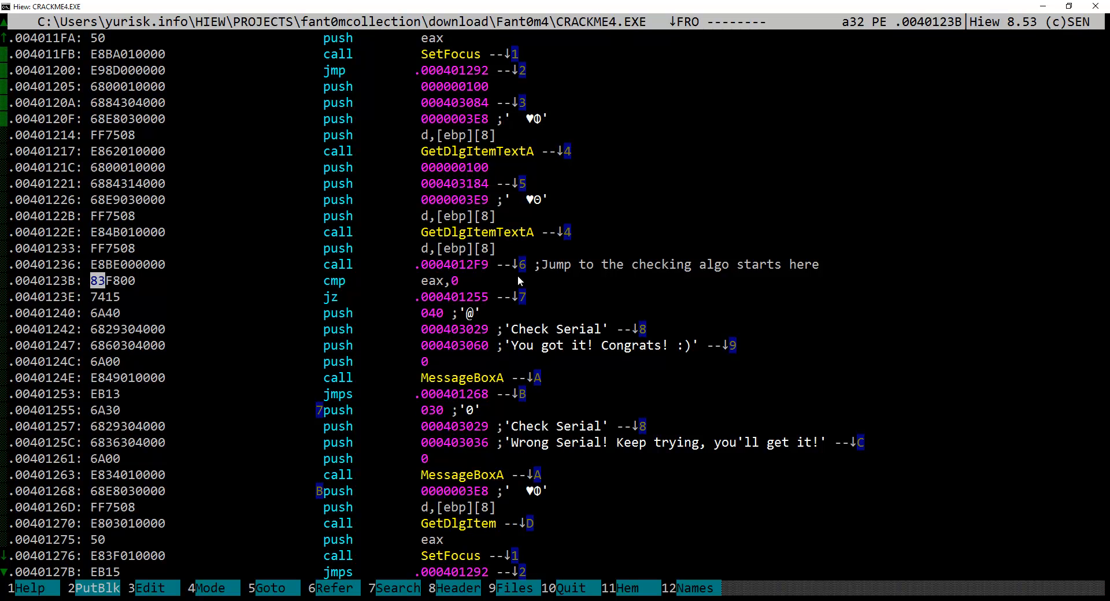
mouse_move(382, 287)
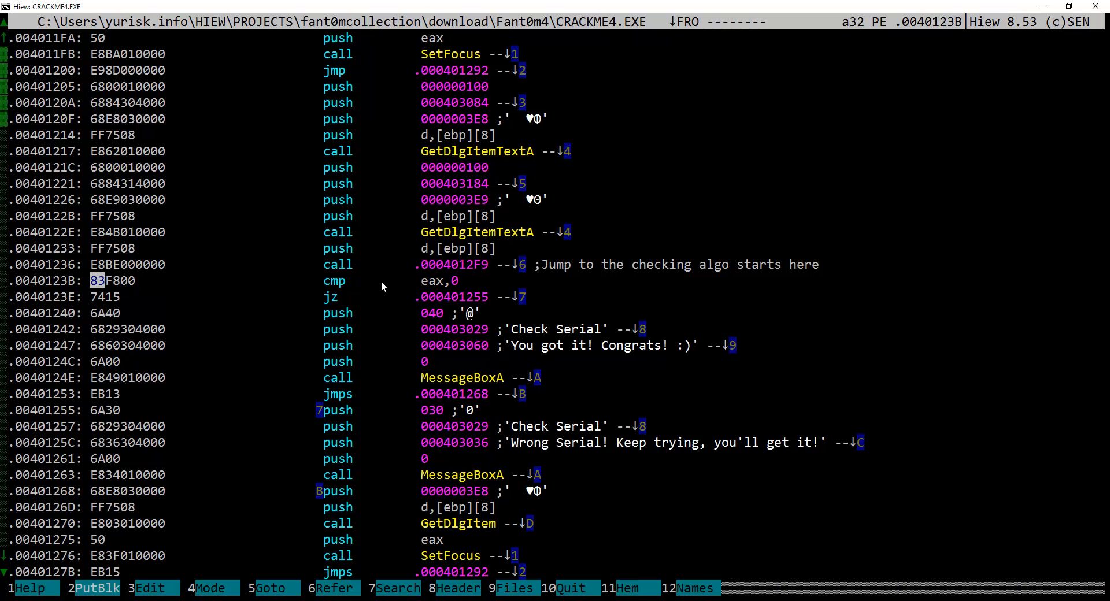
mouse_move(323, 284)
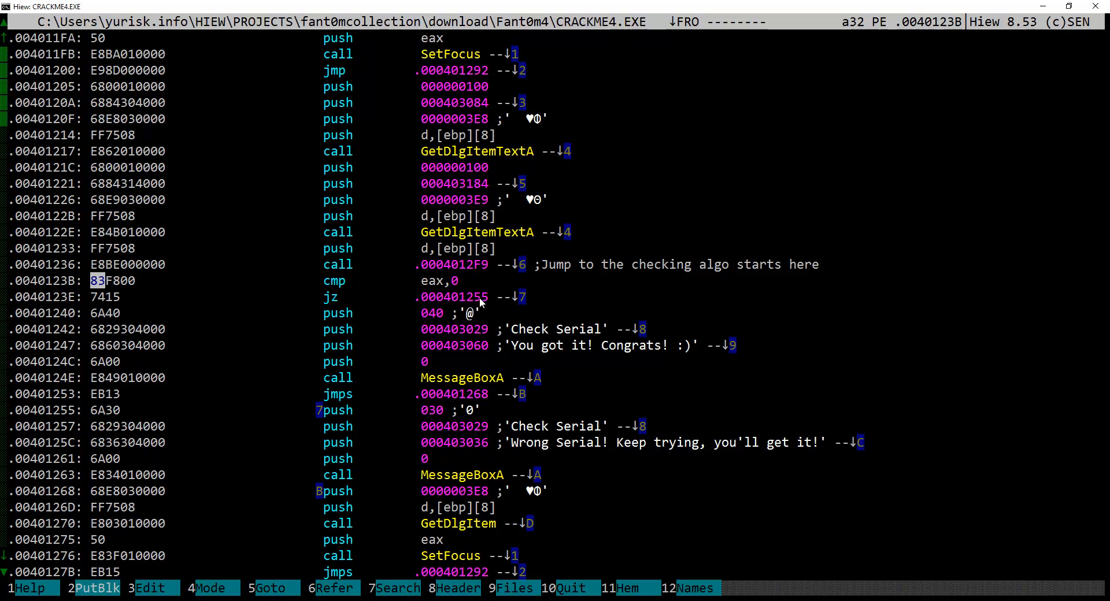
mouse_move(486, 324)
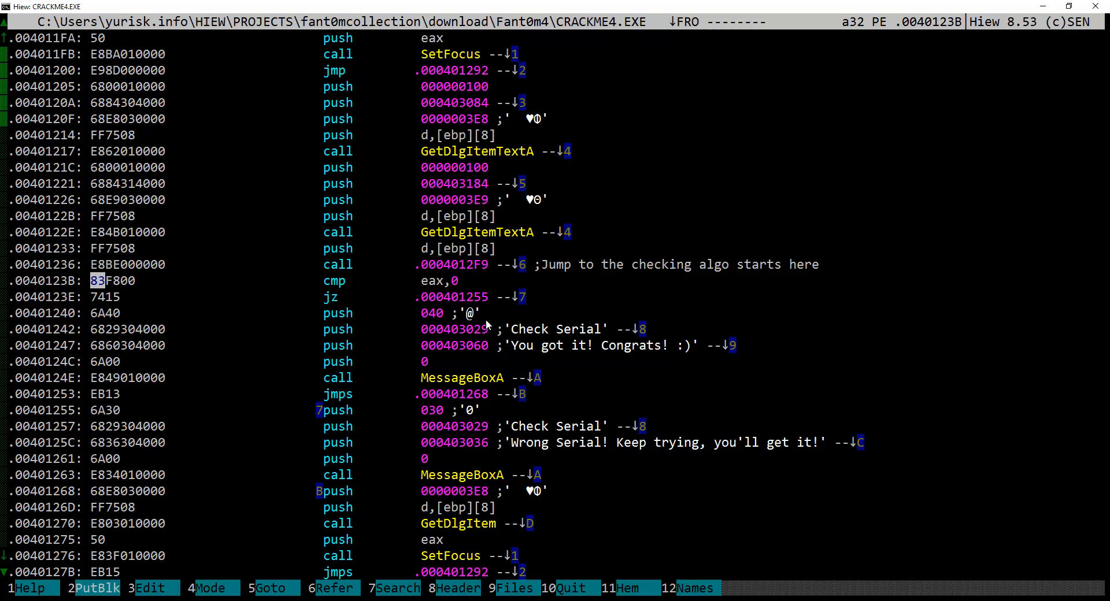
mouse_move(593, 443)
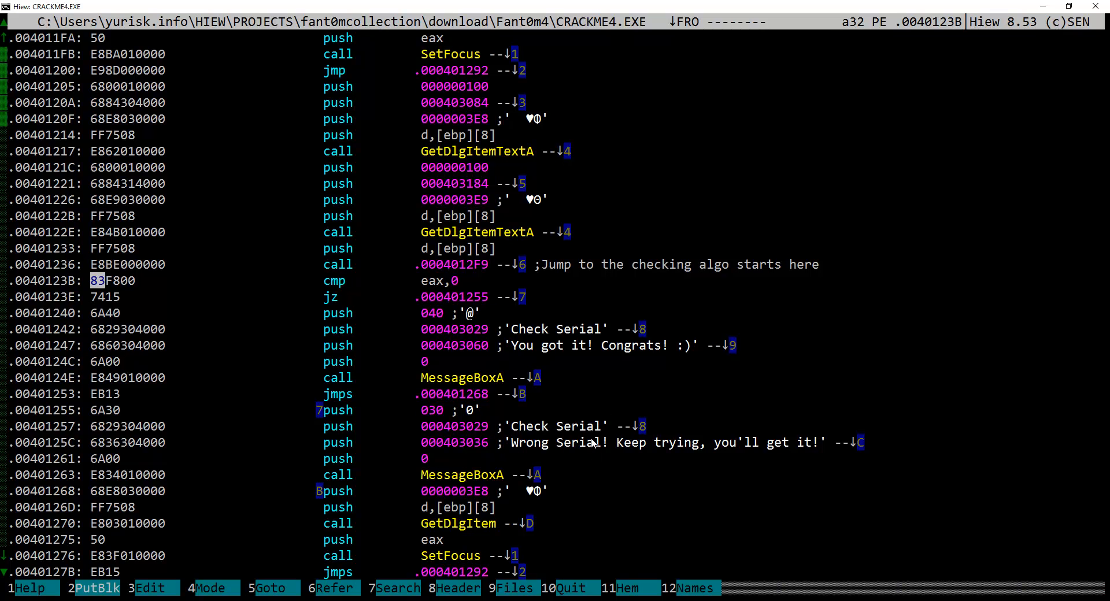
mouse_move(493, 302)
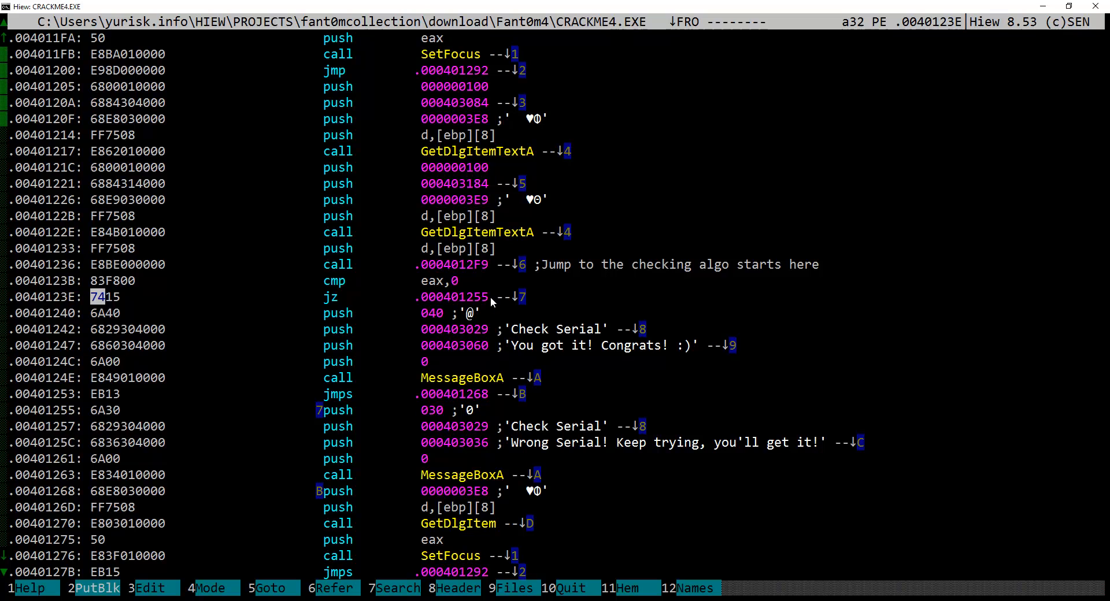
mouse_move(454, 302)
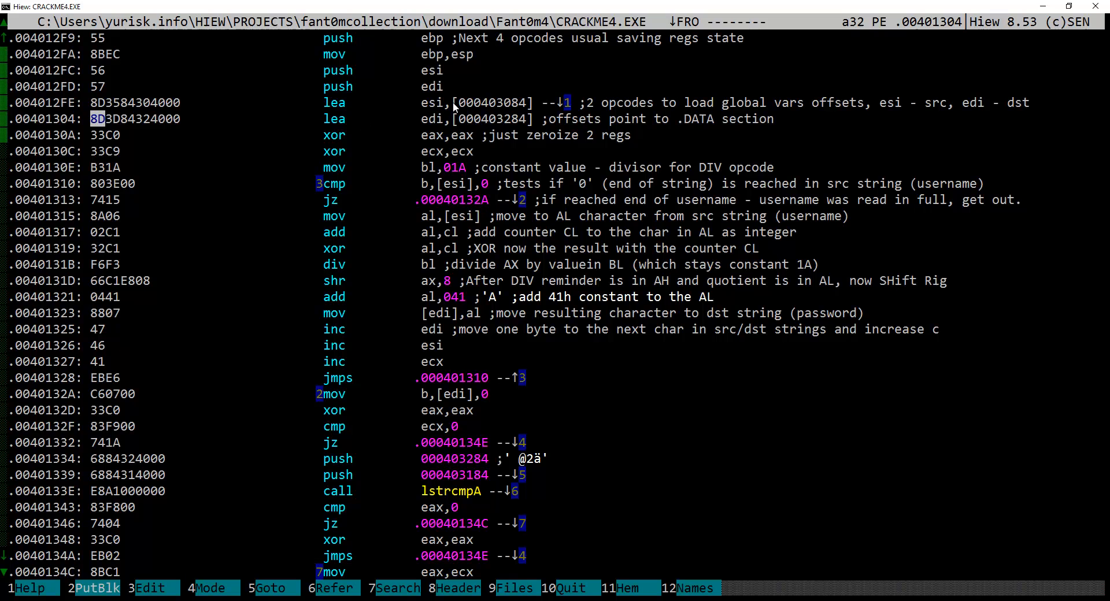
mouse_move(432, 136)
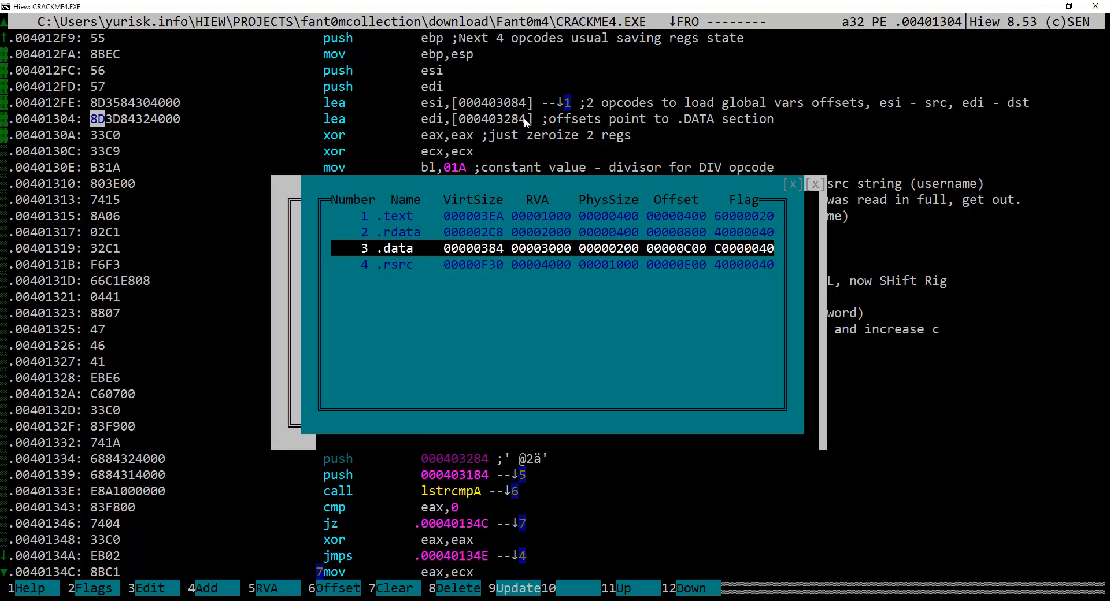
Close the PE section table after confirming the routine's addresses lie in .data.
key("Escape")
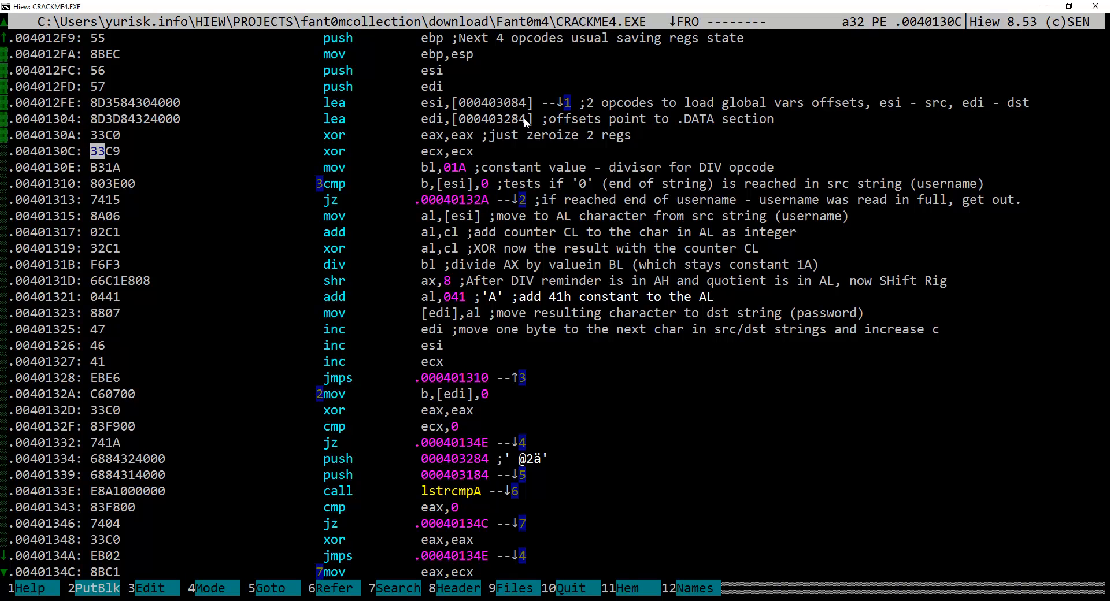
mouse_move(320, 155)
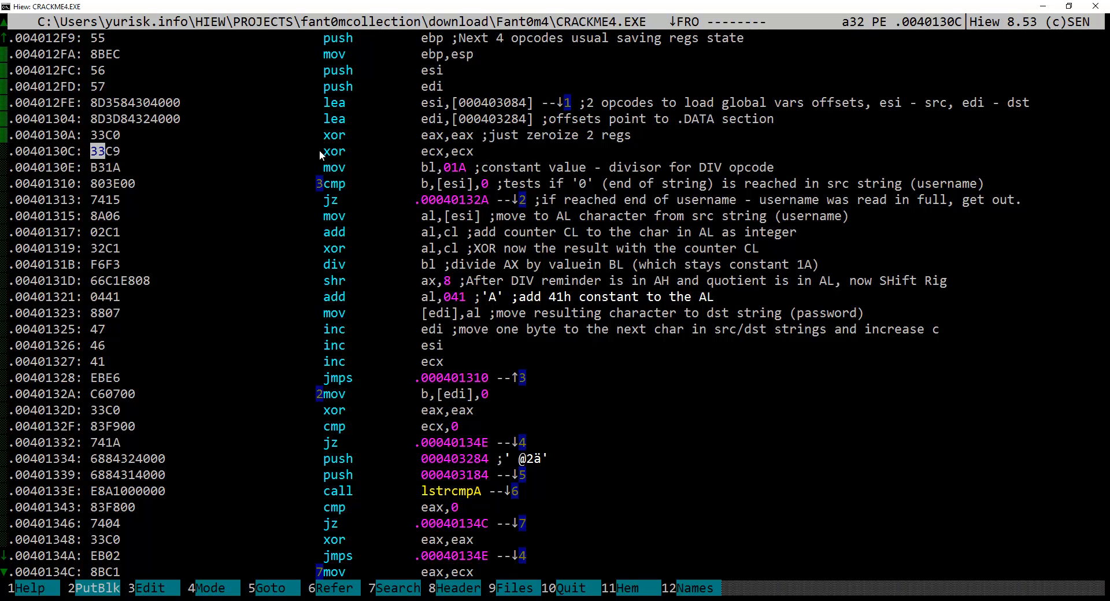
mouse_move(394, 169)
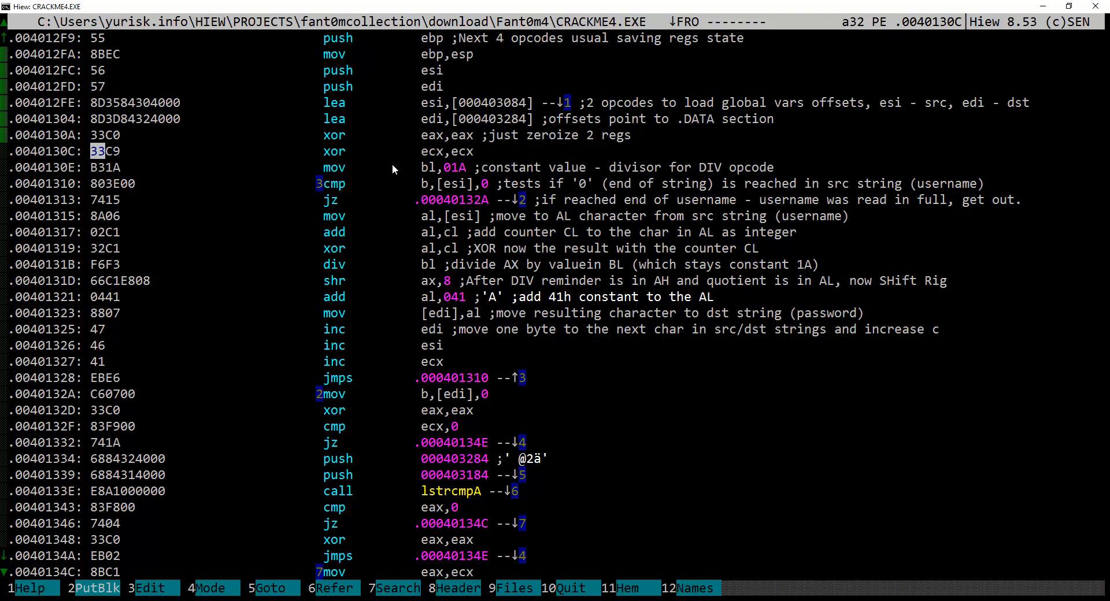
key("Down")
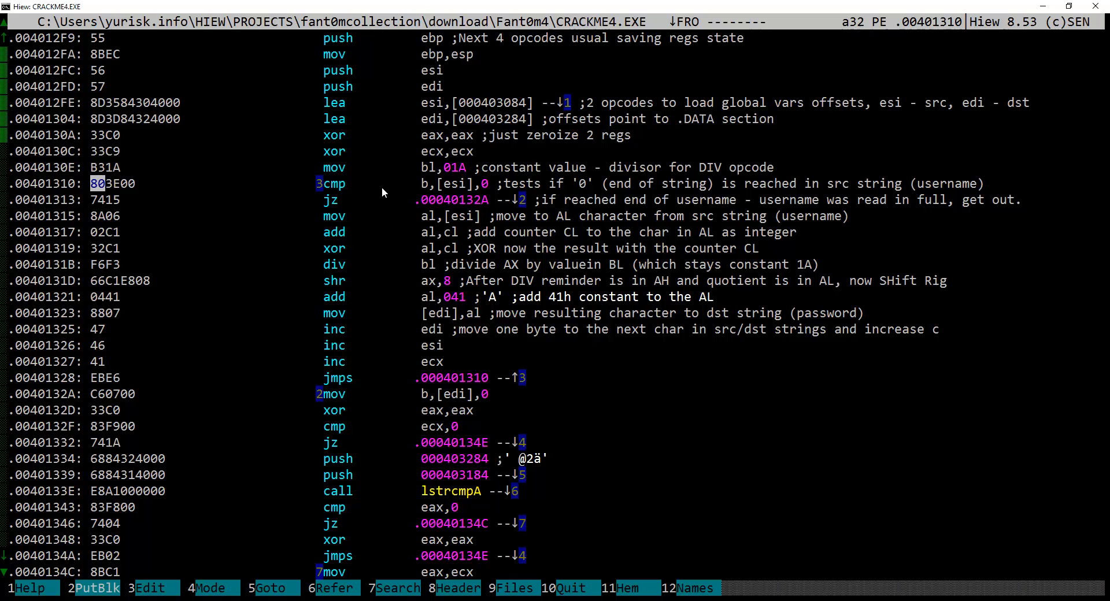
mouse_move(360, 205)
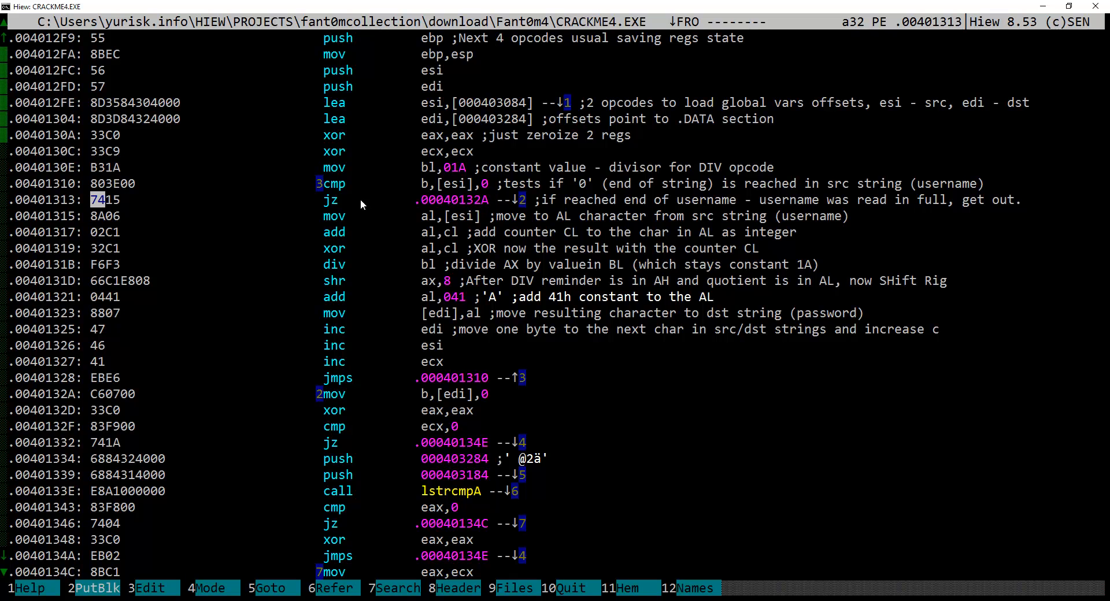
mouse_move(470, 204)
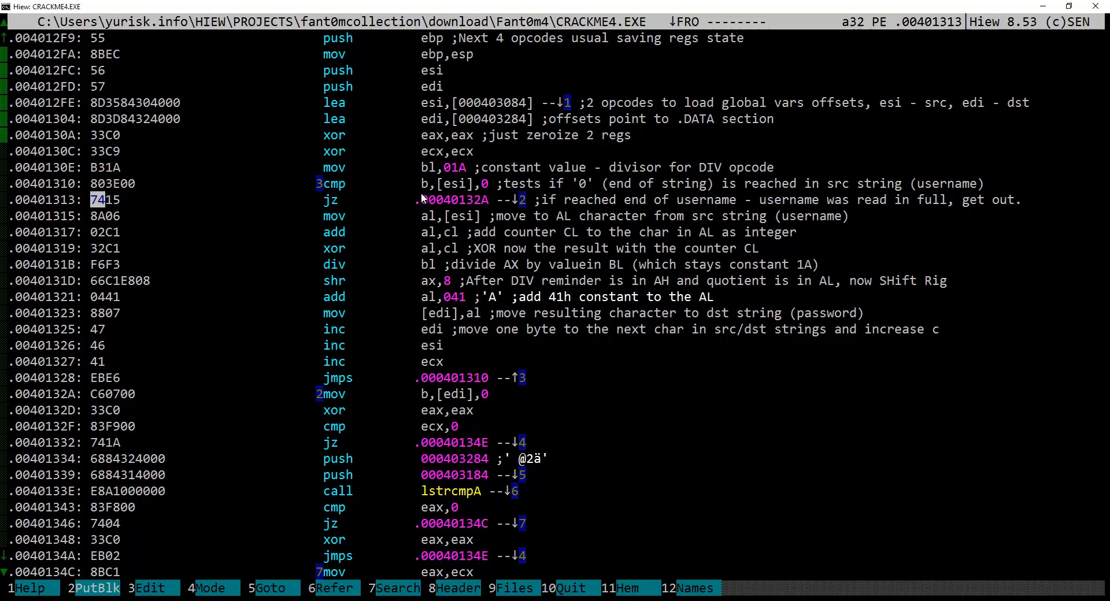
Scroll down to 0040132A to examine the lstrcmpA comparison and return value before retn.
scroll("down", 3)
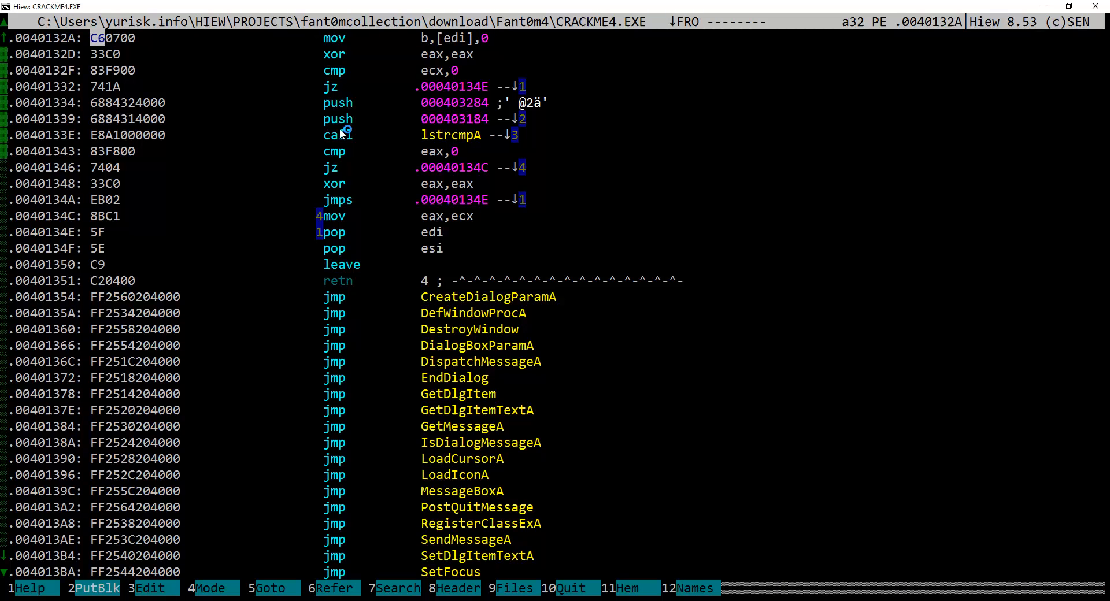
mouse_move(381, 142)
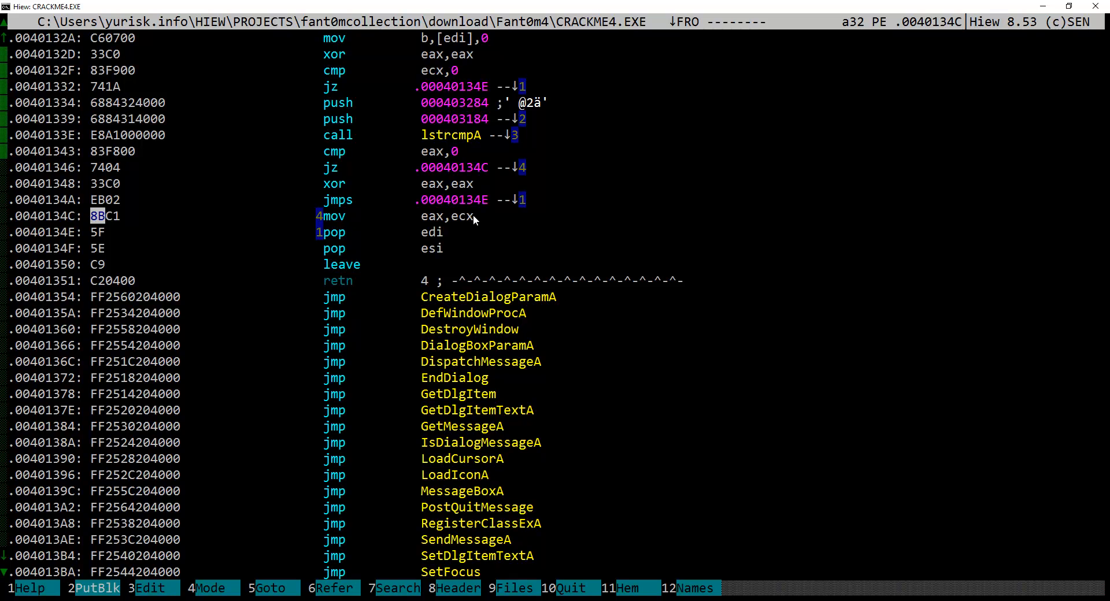
mouse_move(372, 222)
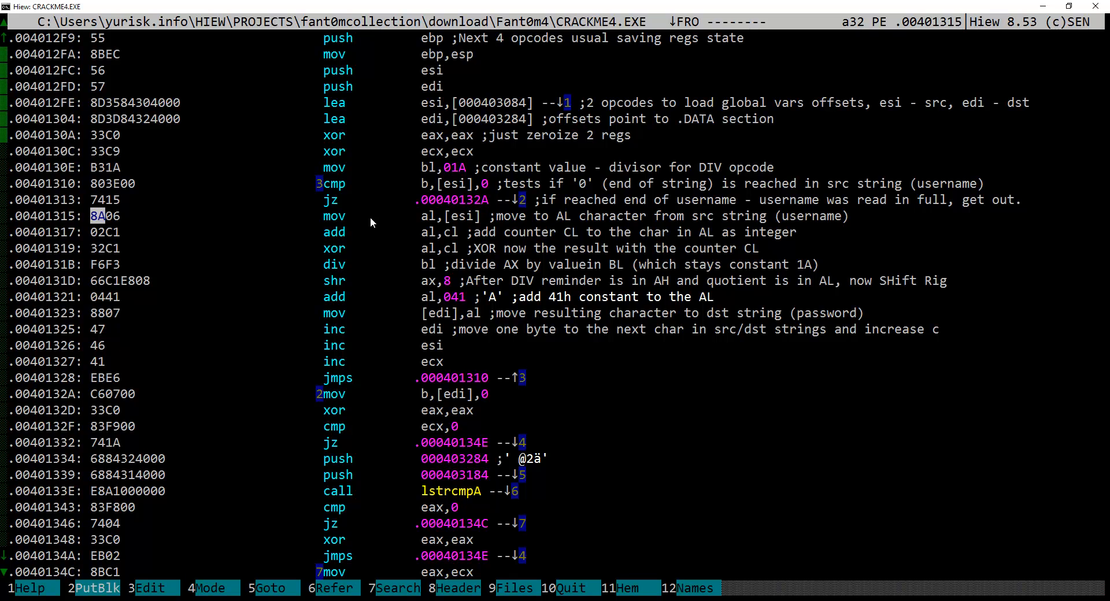
mouse_move(360, 225)
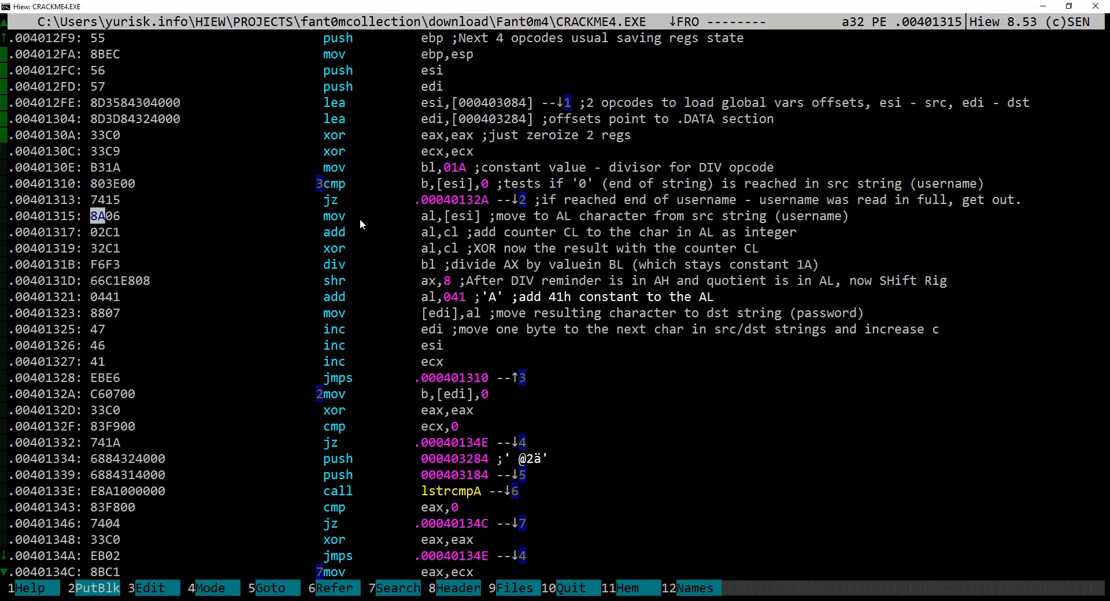
mouse_move(322, 218)
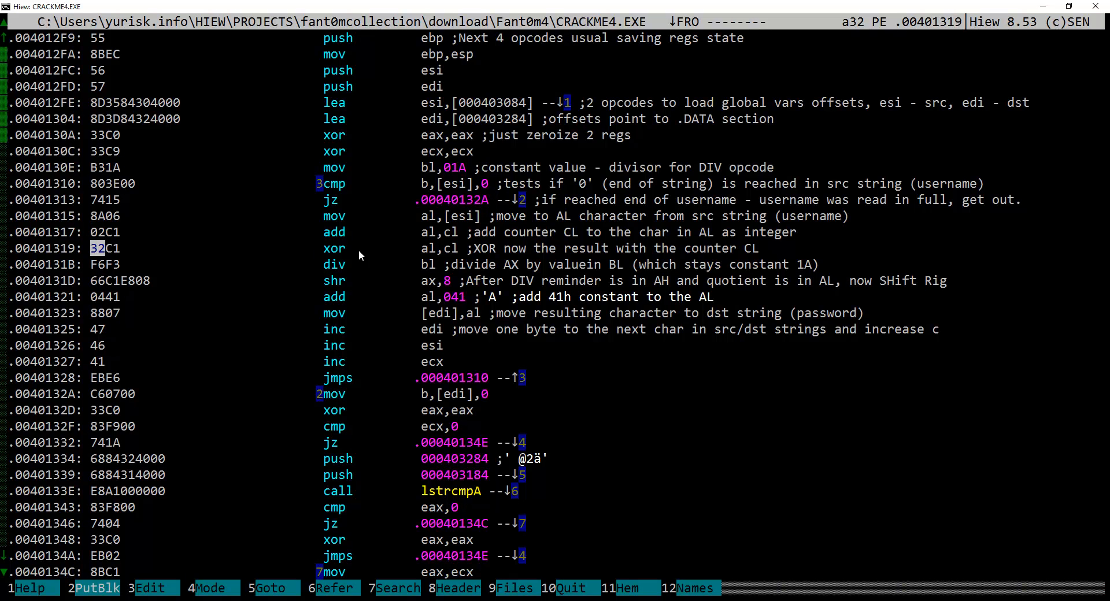
mouse_move(397, 257)
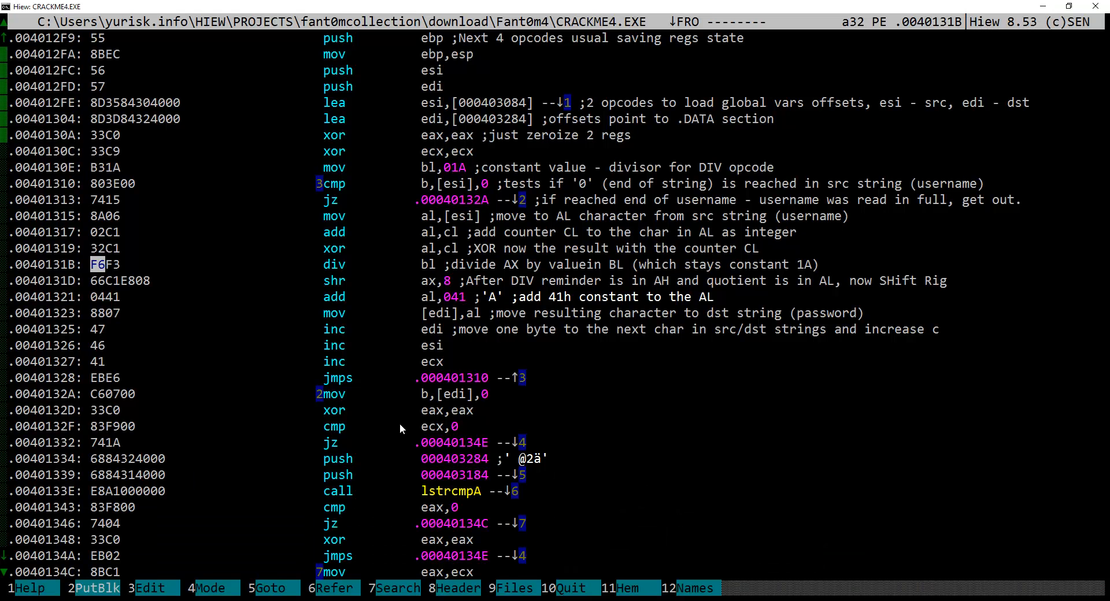
mouse_move(423, 265)
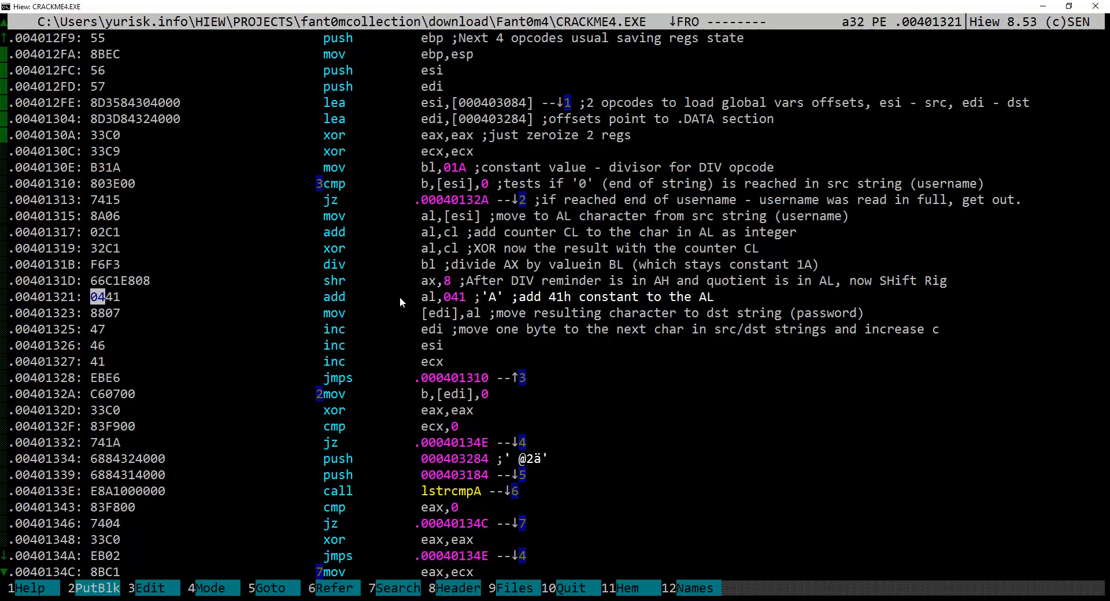
mouse_move(382, 315)
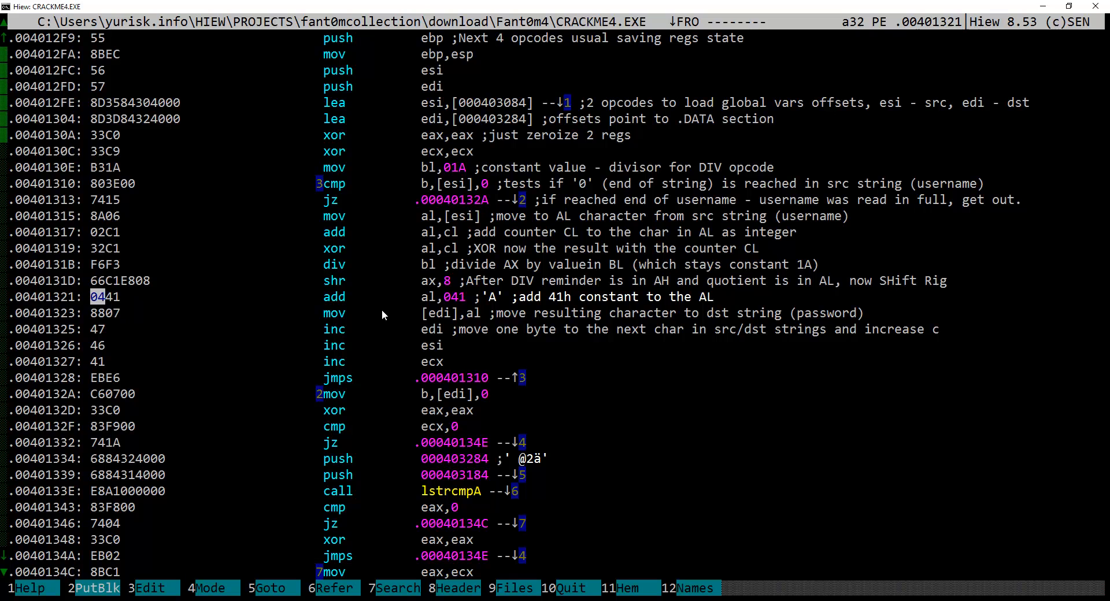
mouse_move(347, 323)
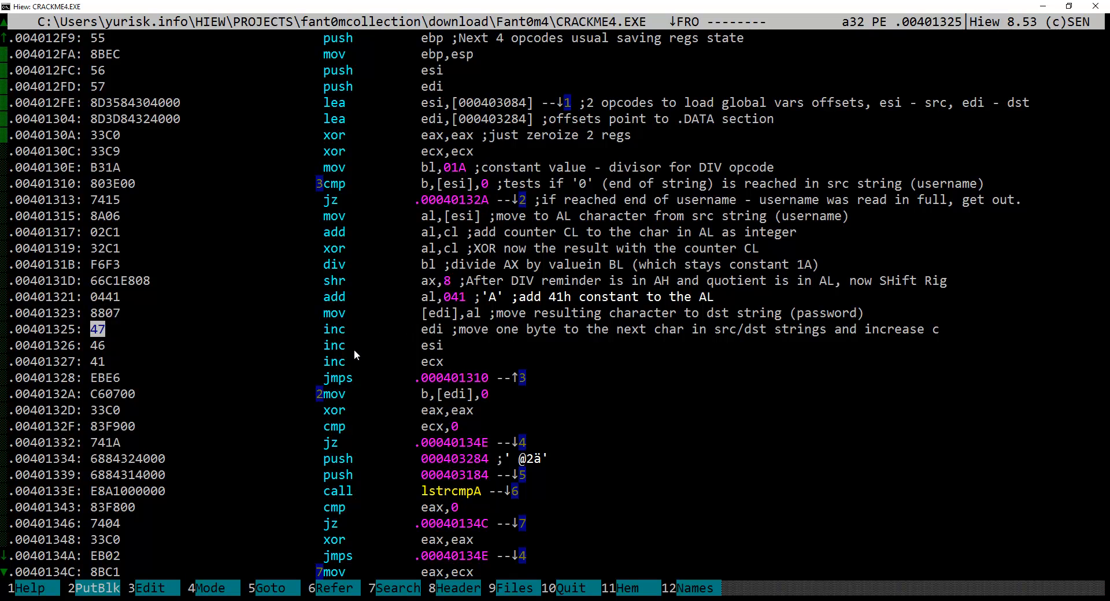
key("Down")
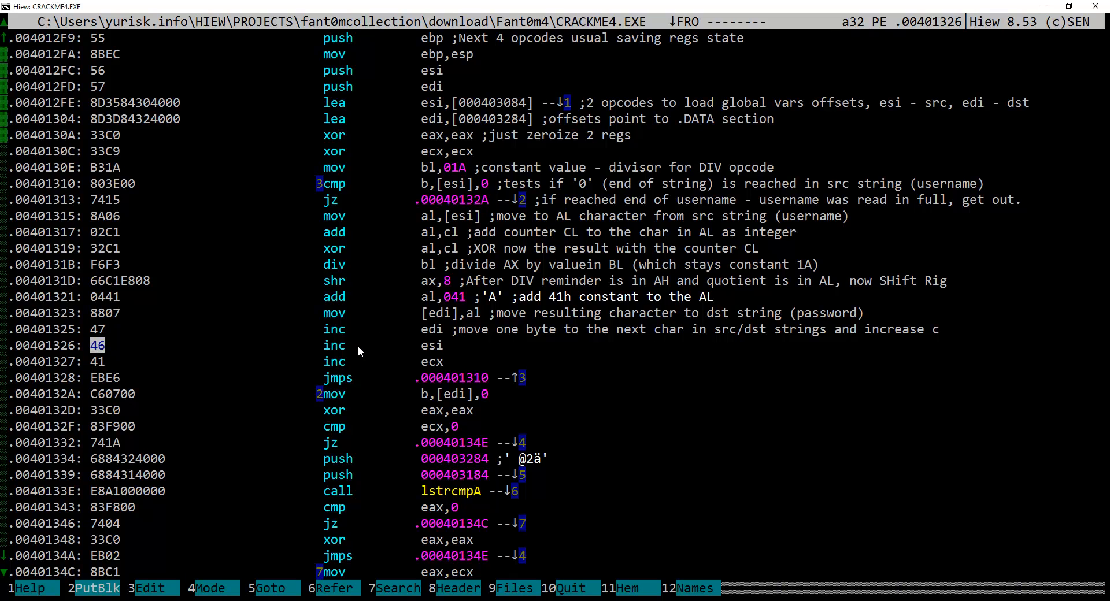
mouse_move(358, 354)
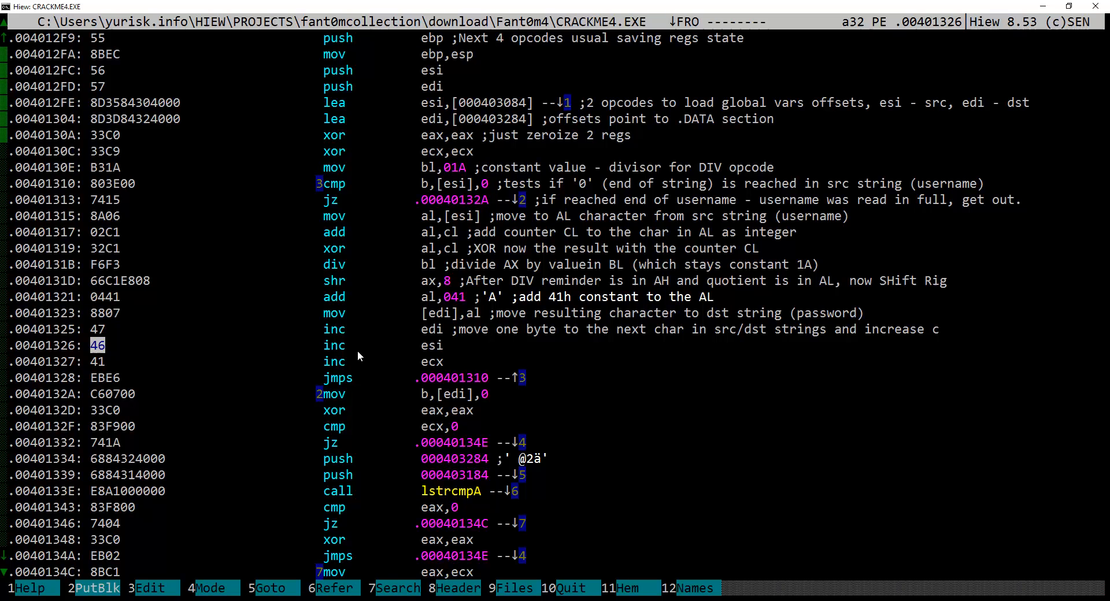
key("Down")
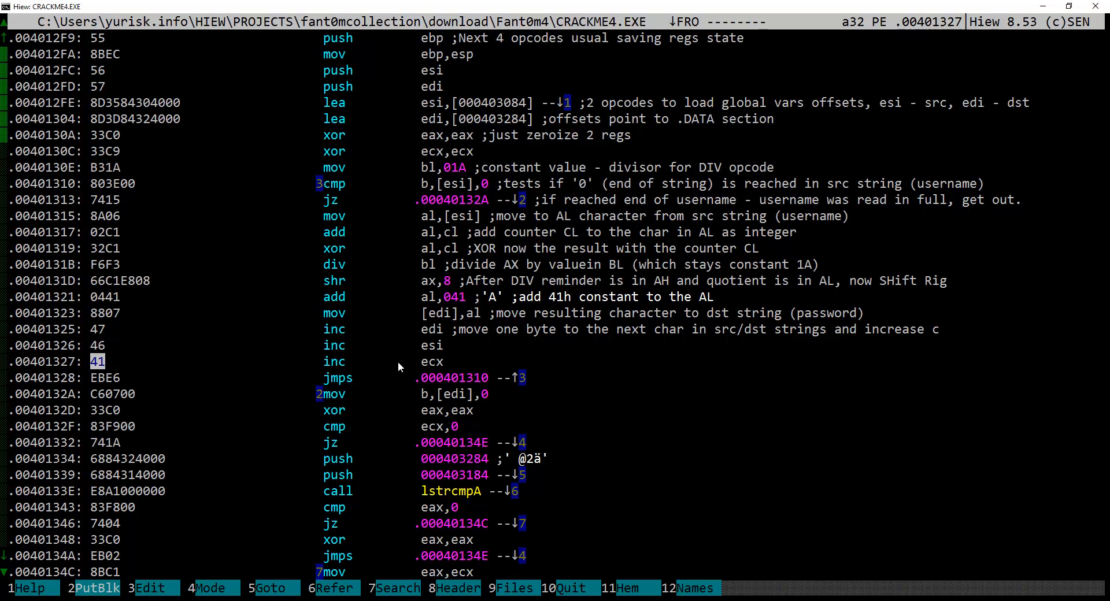
key("Down")
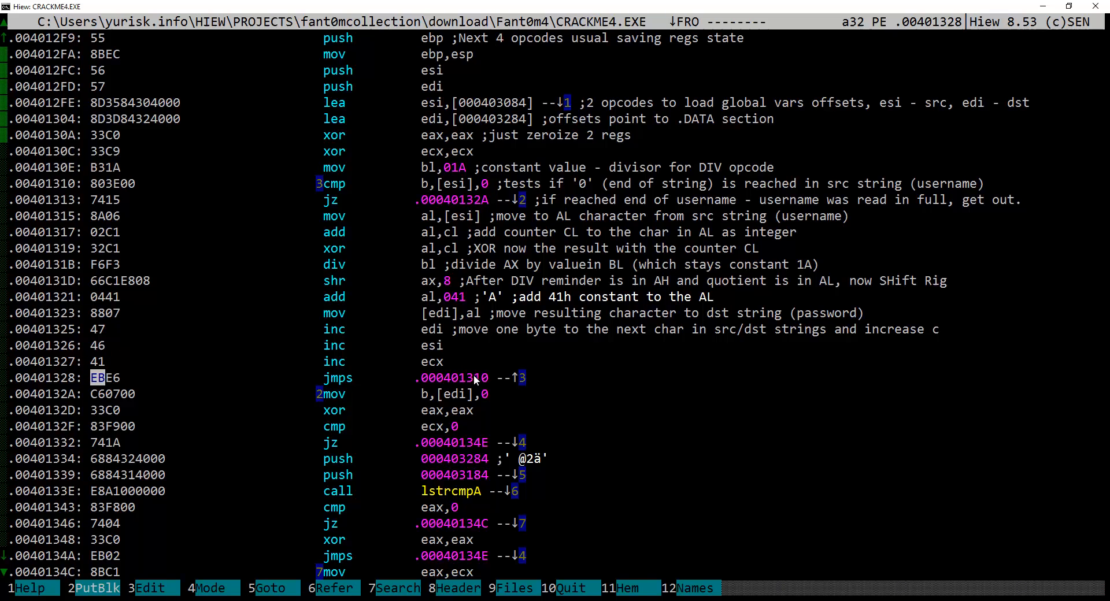
mouse_move(402, 384)
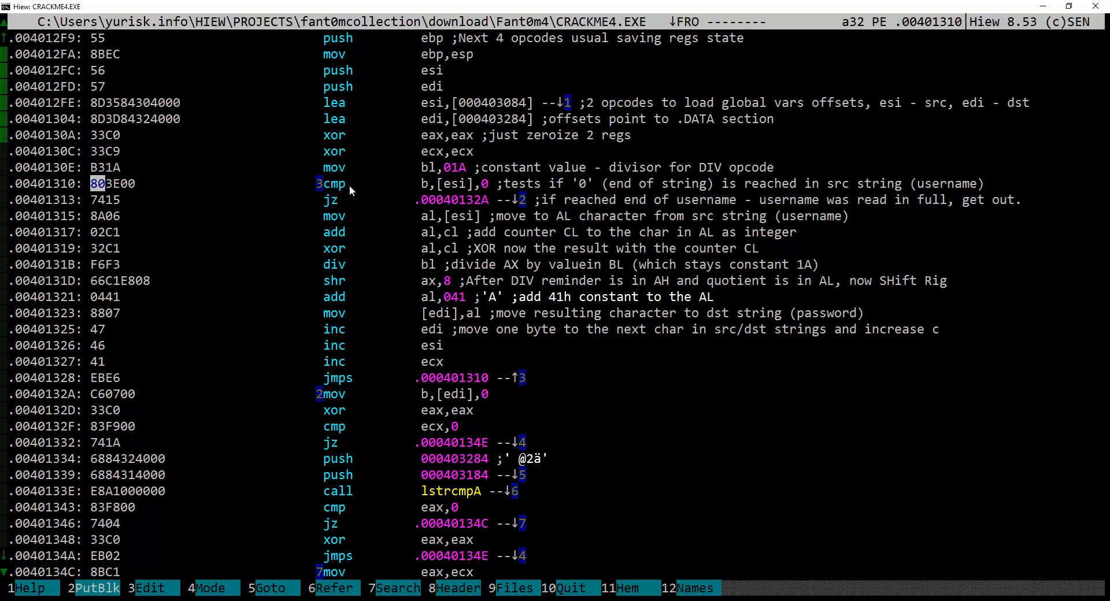
mouse_move(376, 191)
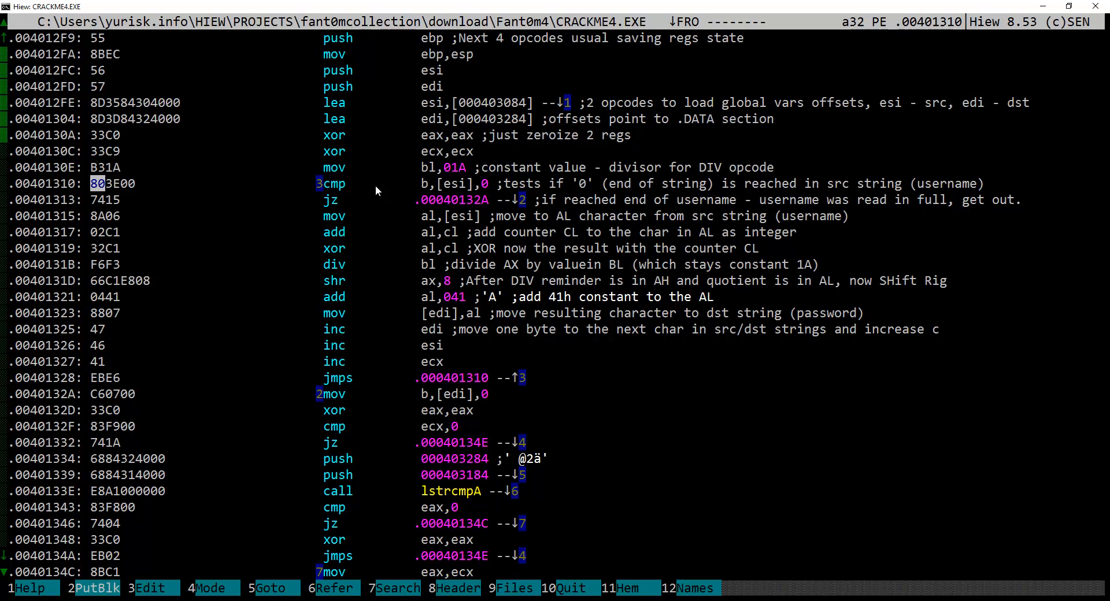
mouse_move(387, 199)
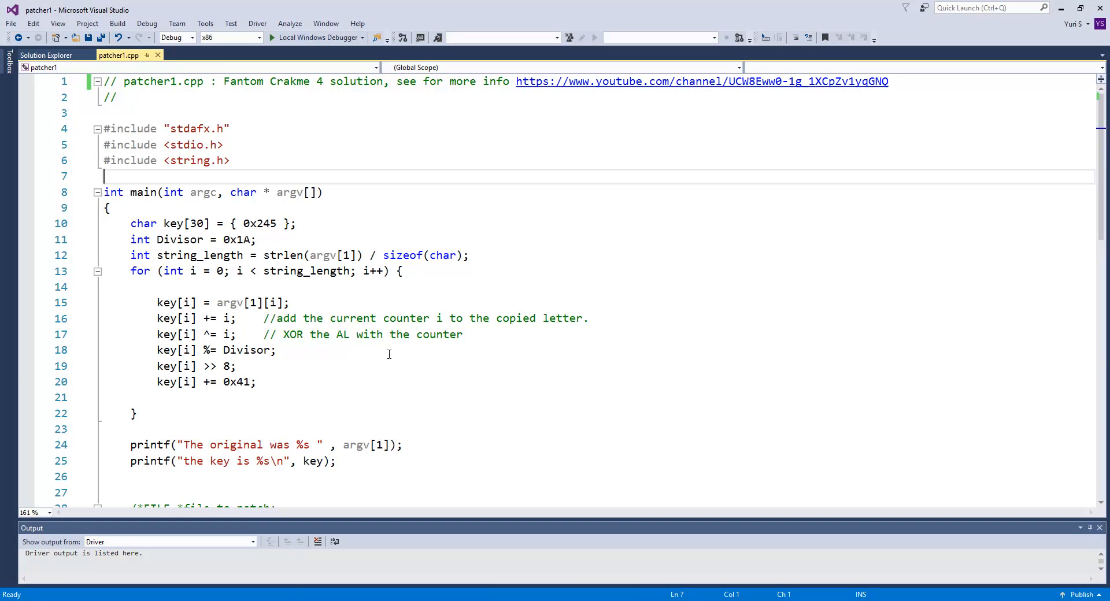
mouse_move(390, 363)
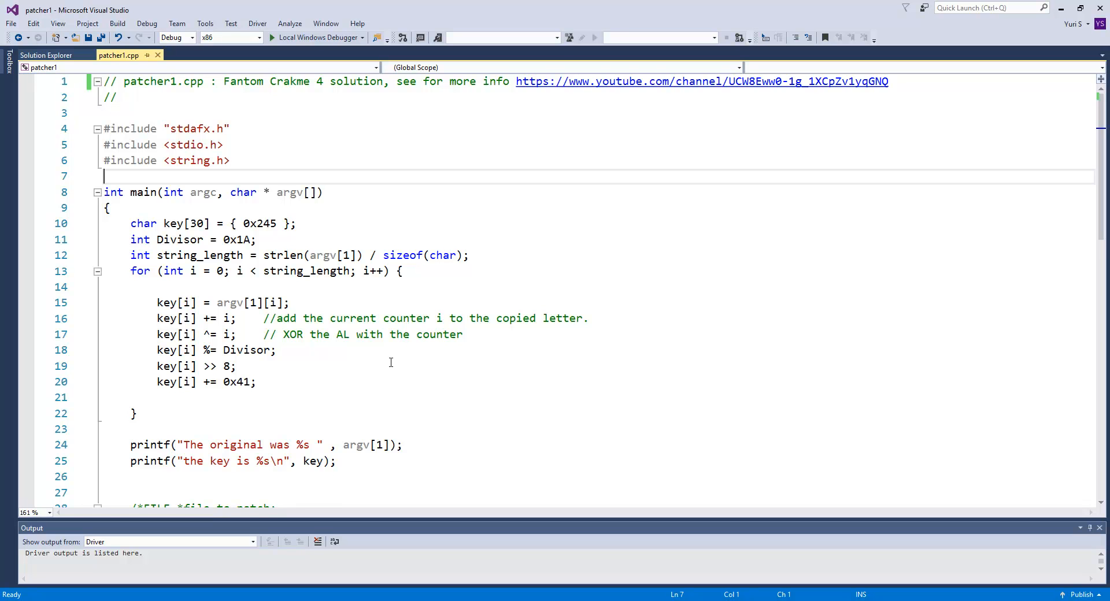
mouse_move(293, 351)
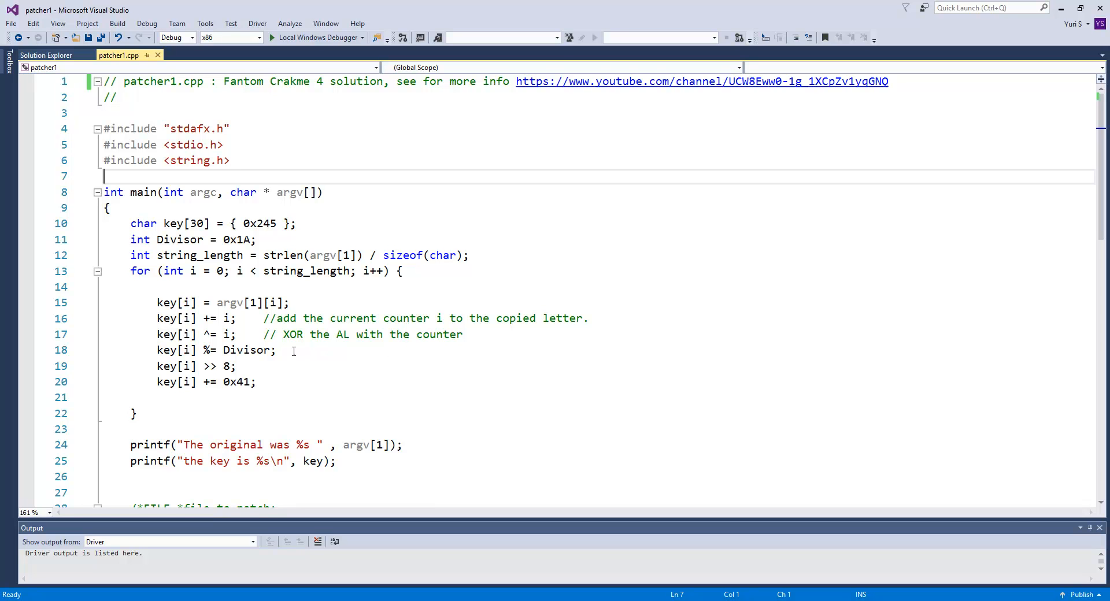
left_click_drag(103, 128, 230, 161)
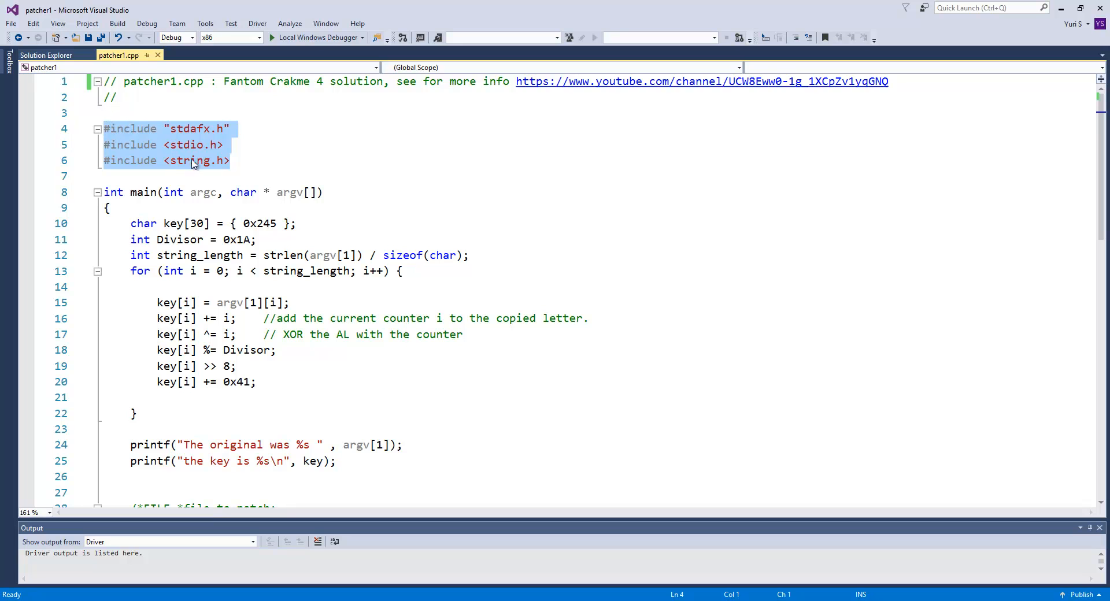
left_click(232, 160)
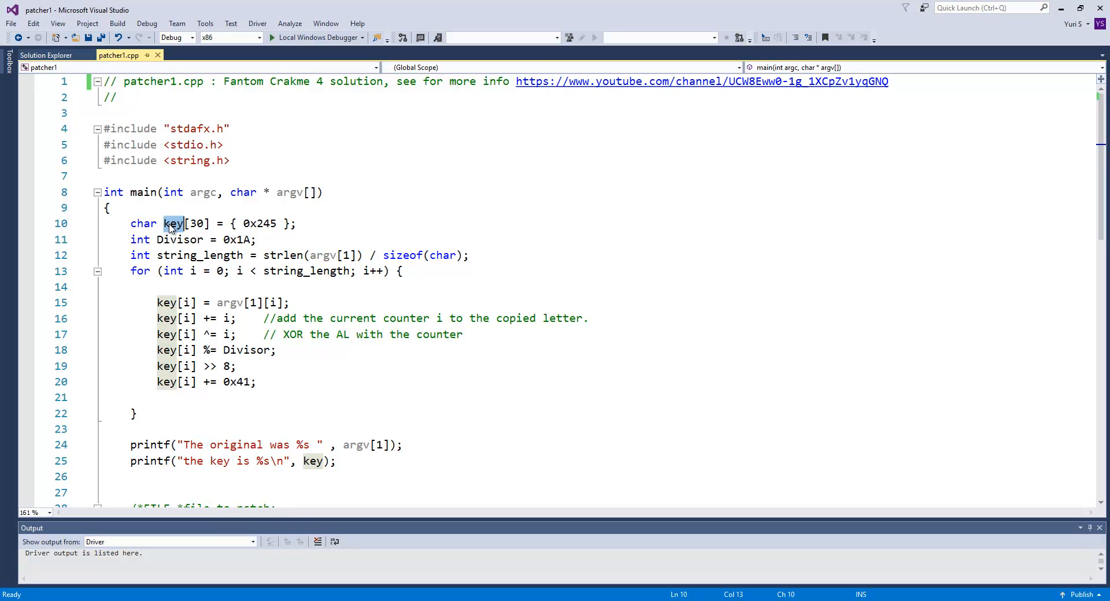
double_click(259, 223)
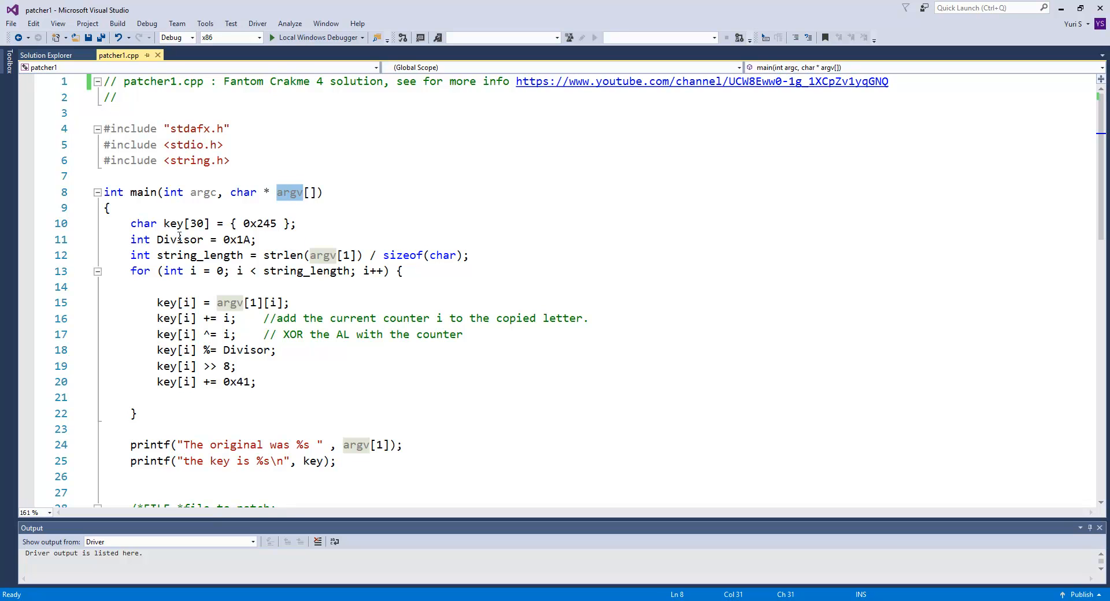
left_click(172, 224)
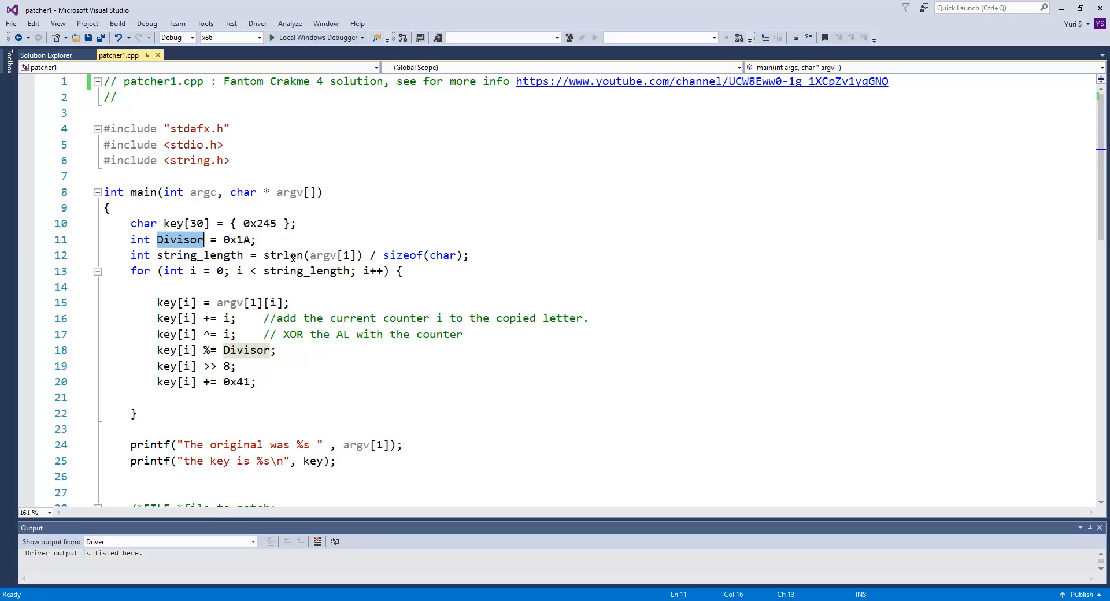
left_click(283, 255)
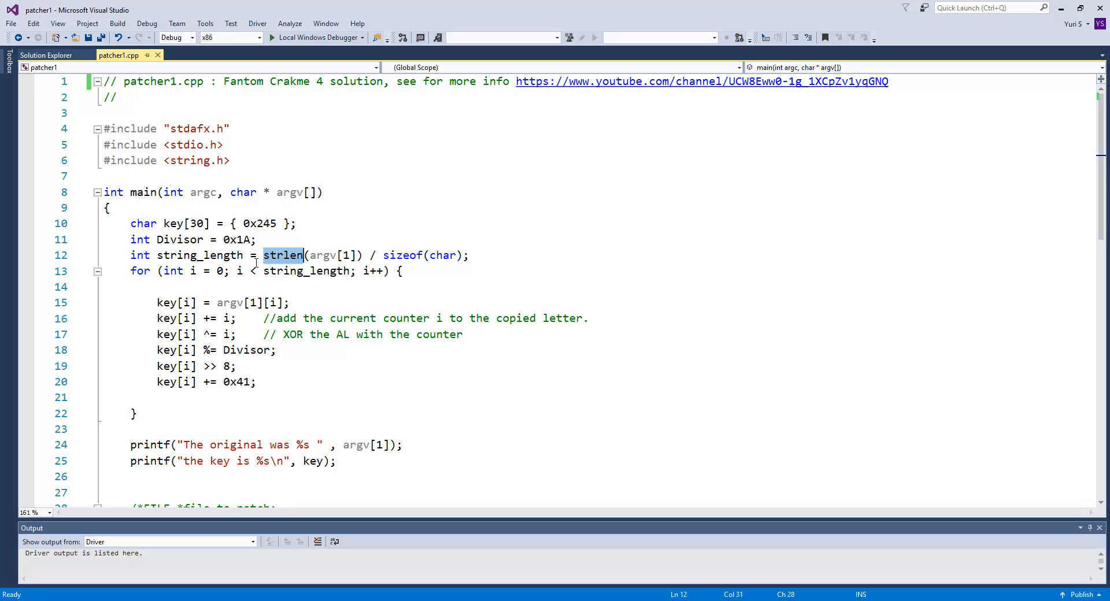
left_click(307, 270)
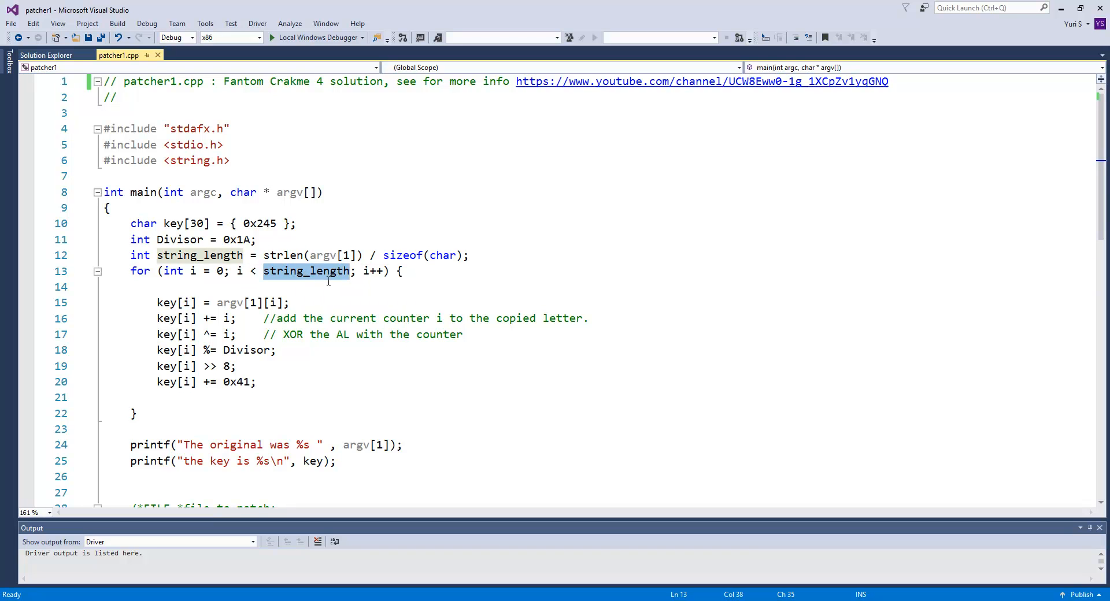
mouse_move(311, 294)
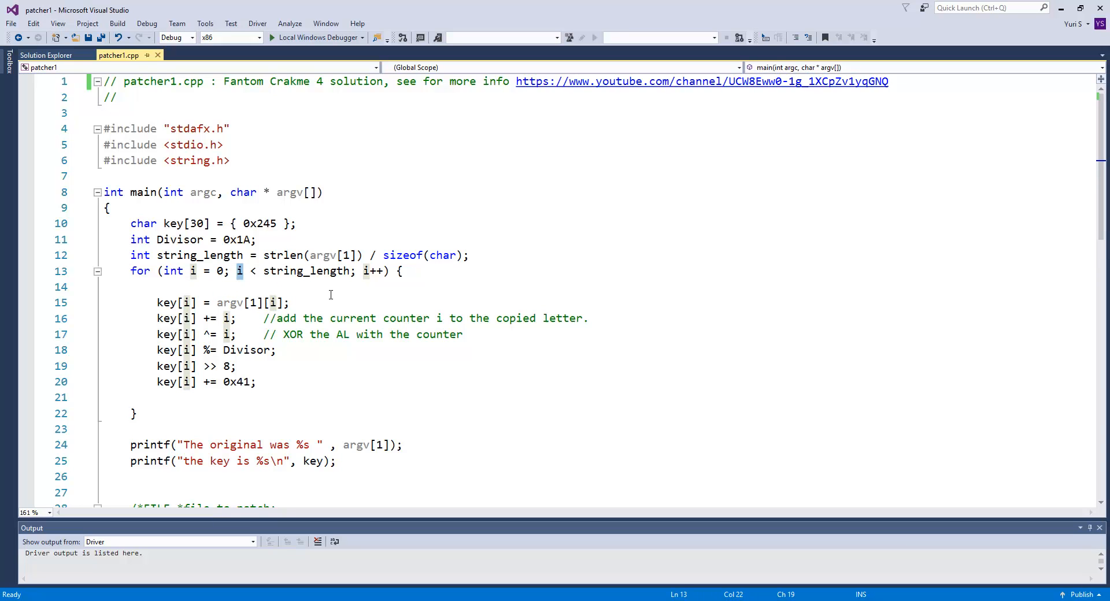
double_click(204, 271)
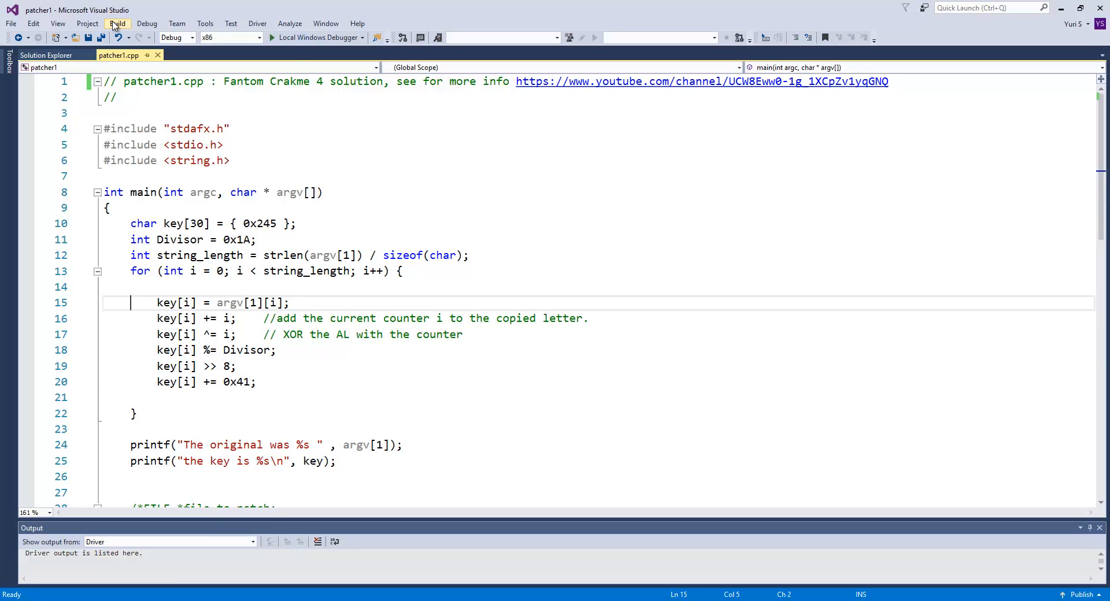
left_click(118, 23)
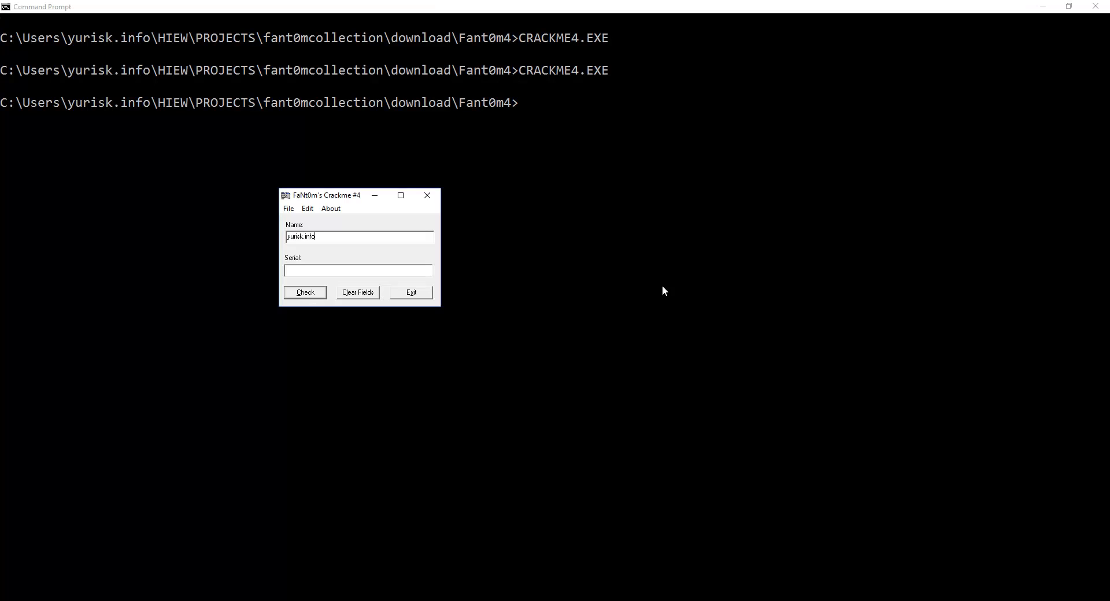
left_click(410, 293)
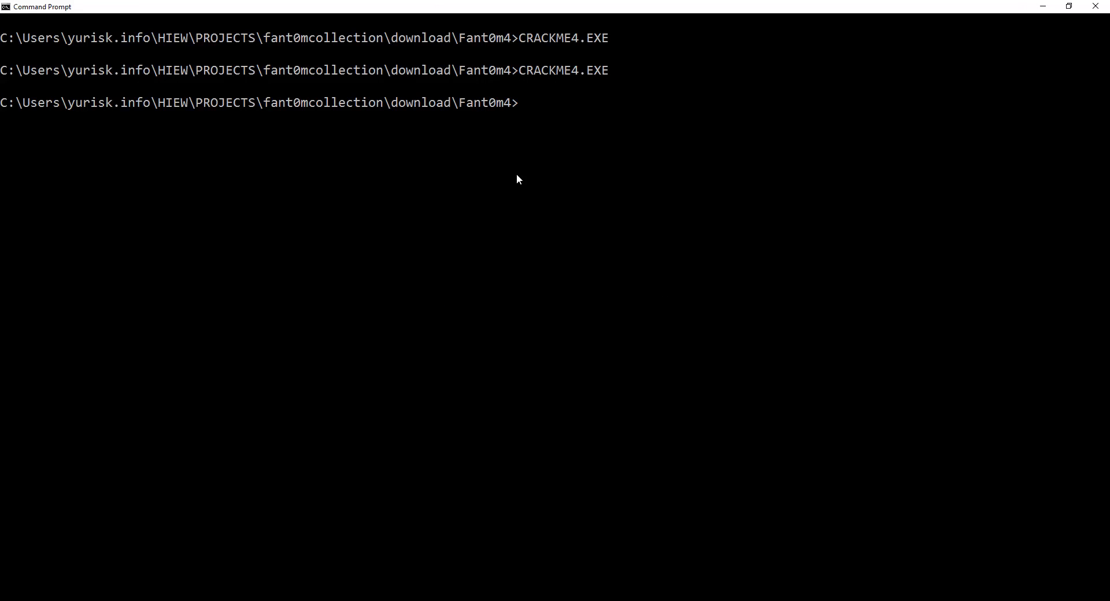
type("patcher1.exe")
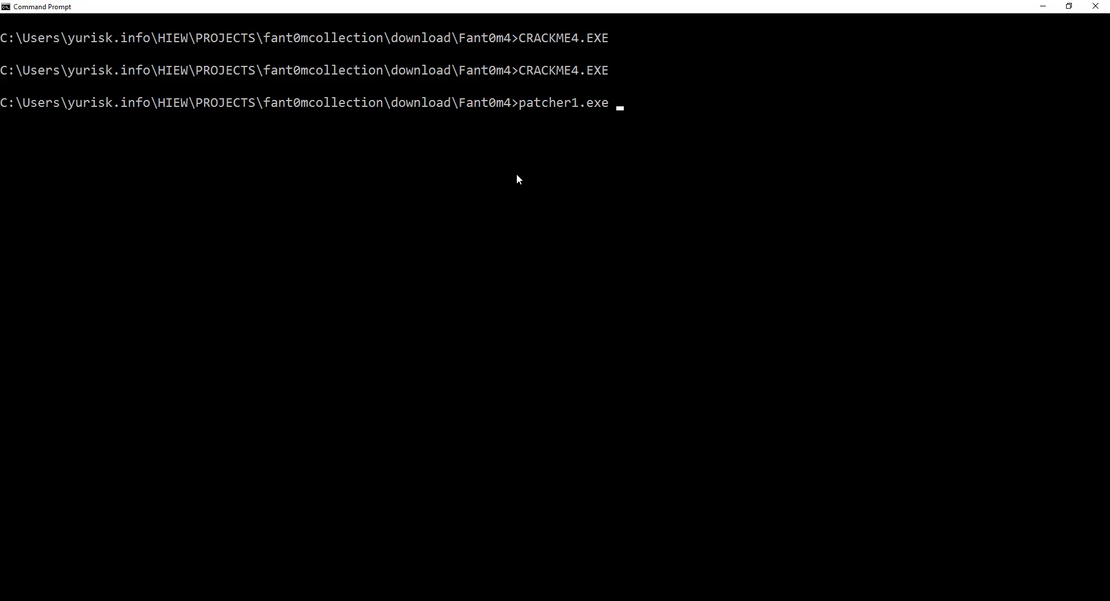
type("yurisk.info")
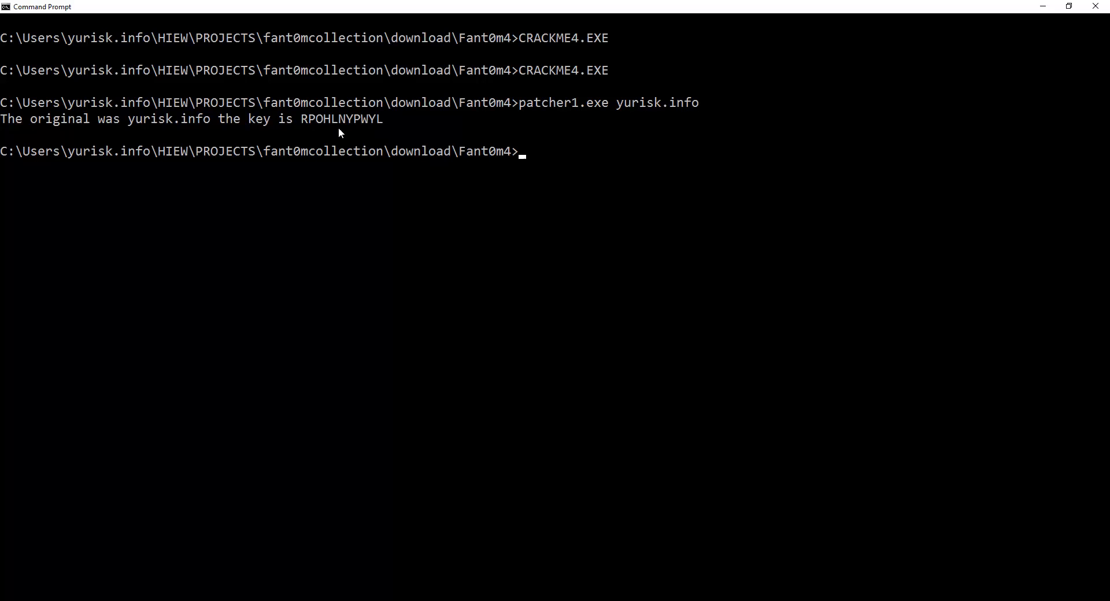
left_click_drag(300, 119, 383, 119)
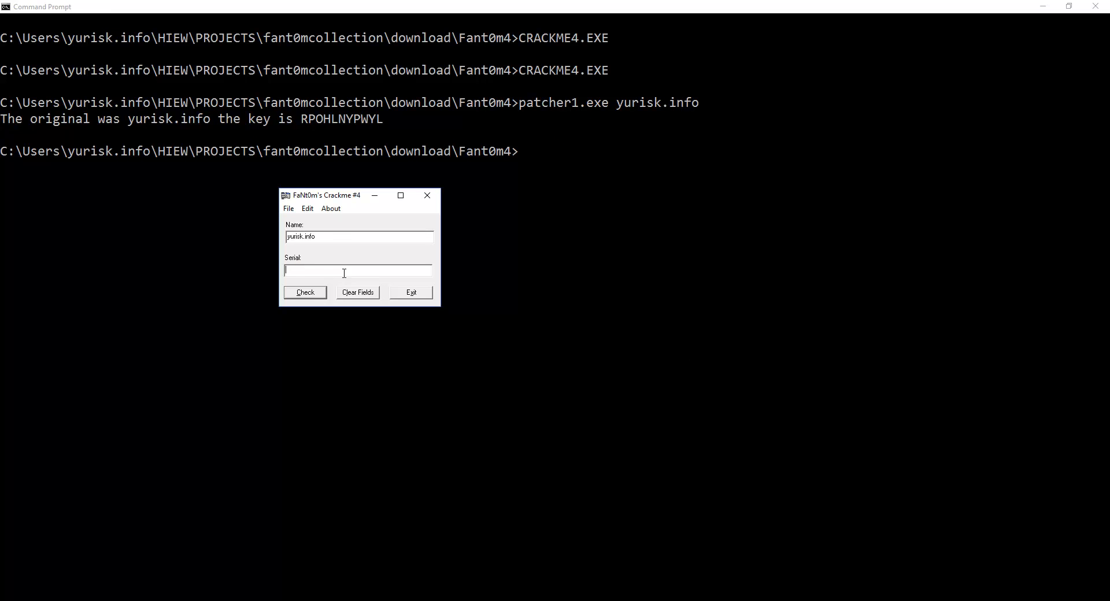
type("RPOHLNYPWYL")
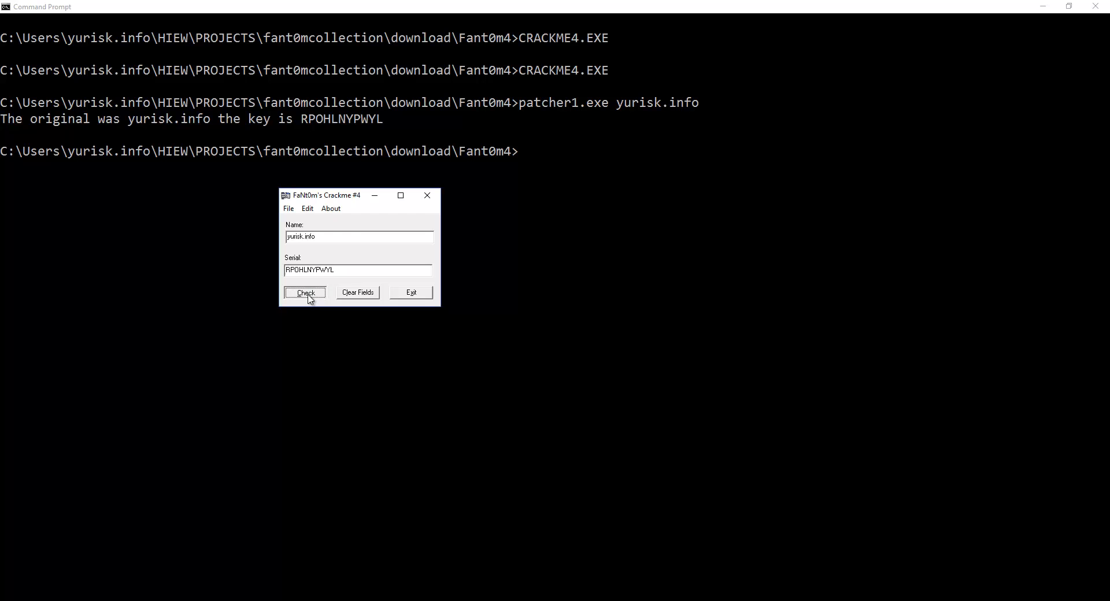
left_click(305, 292)
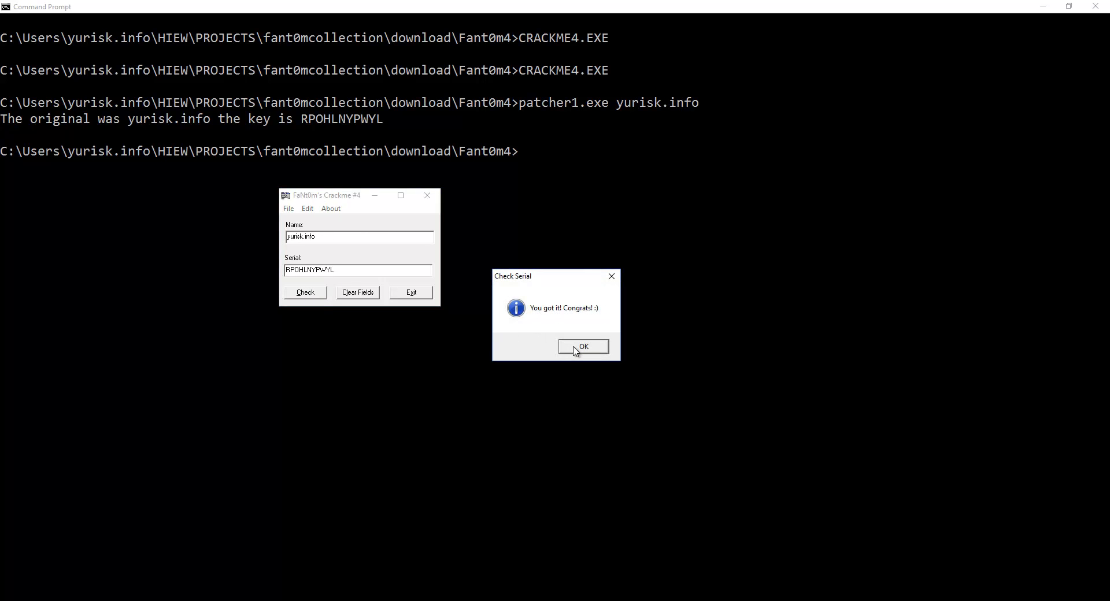
left_click(582, 346)
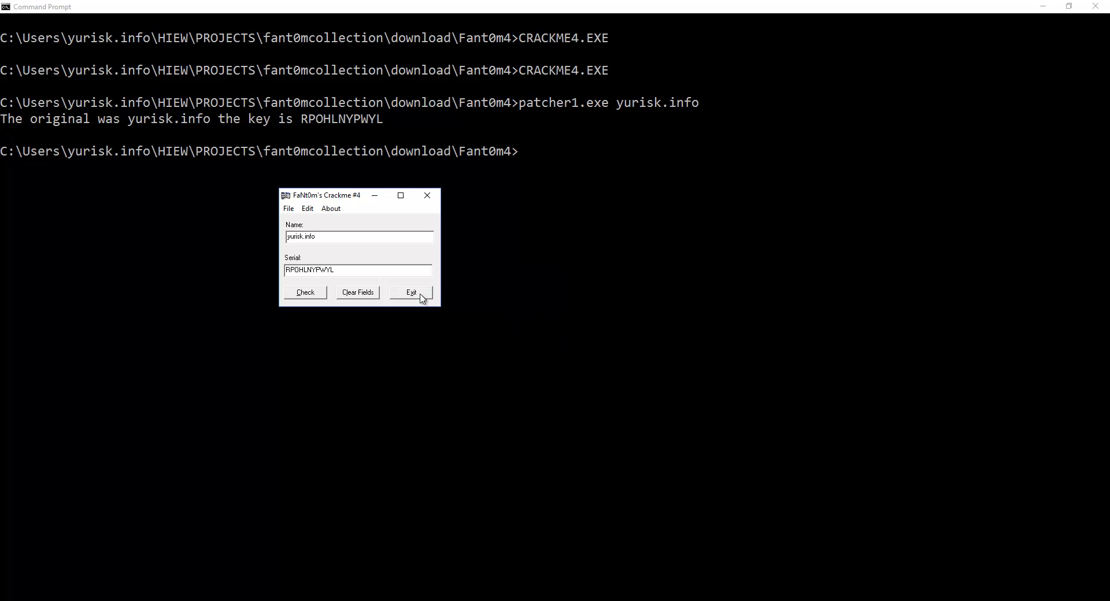
left_click(411, 293)
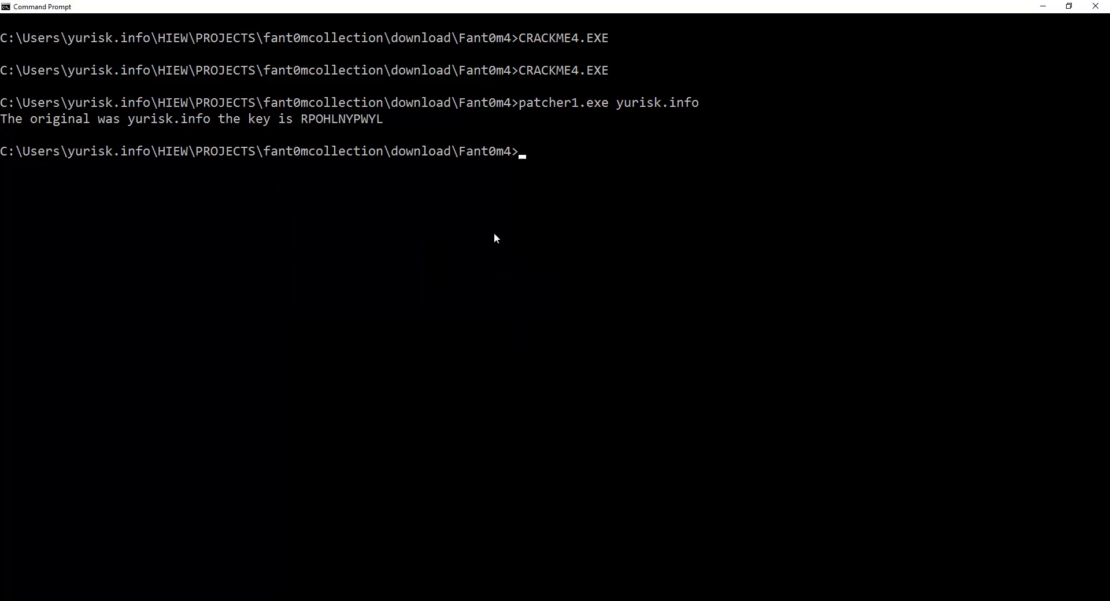